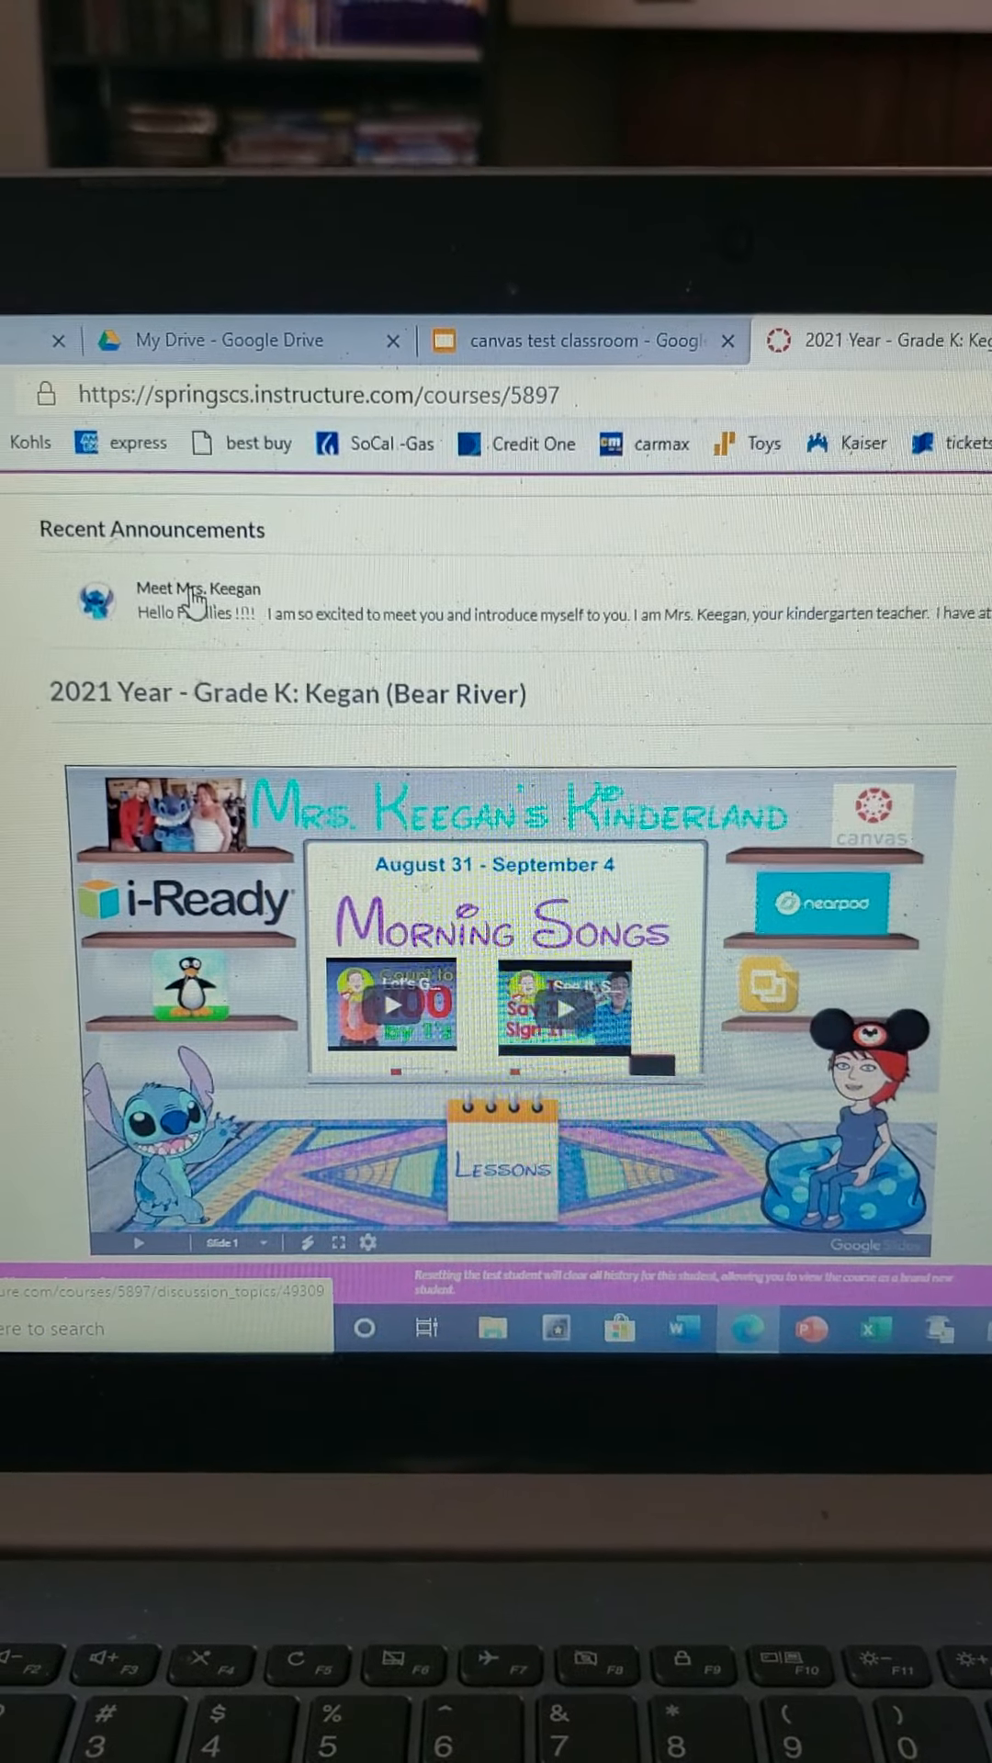
# Step: Open the 'Meet Mrs. Keegan' announcement under Recent Announcements
pyautogui.click(199, 587)
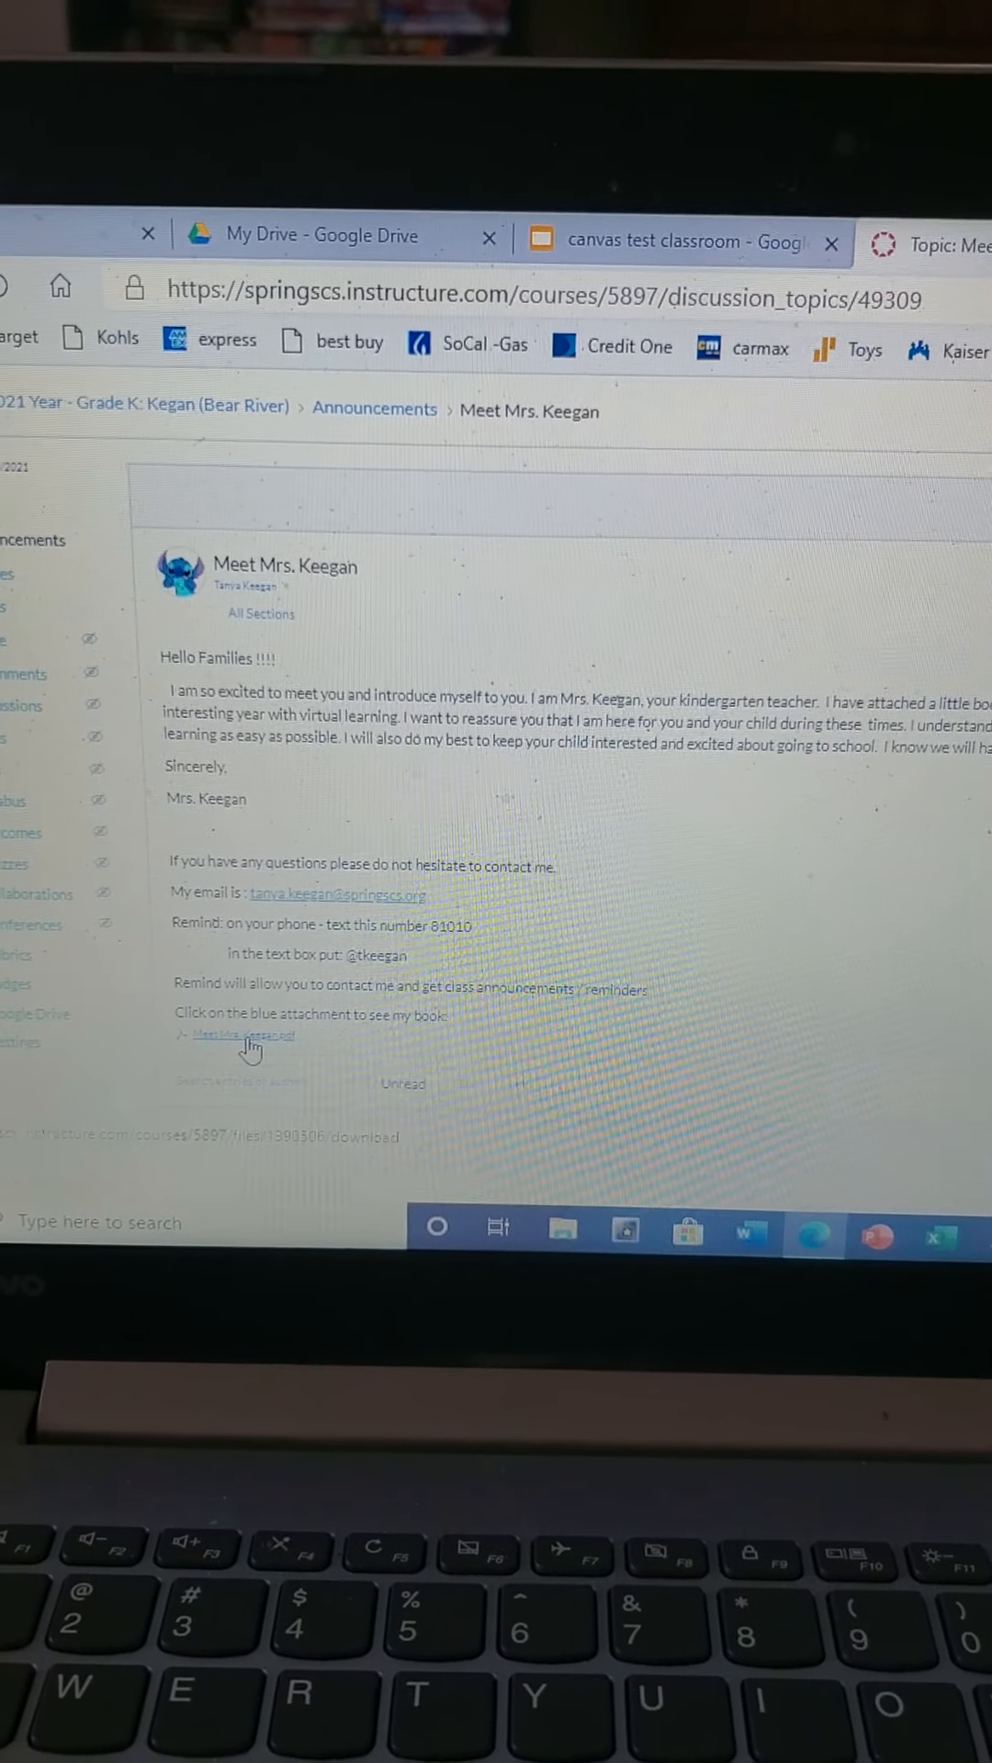
# Step: Download the announcement's 'Meet Mrs. Keegan' PDF attachment and open it
pyautogui.click(221, 1035)
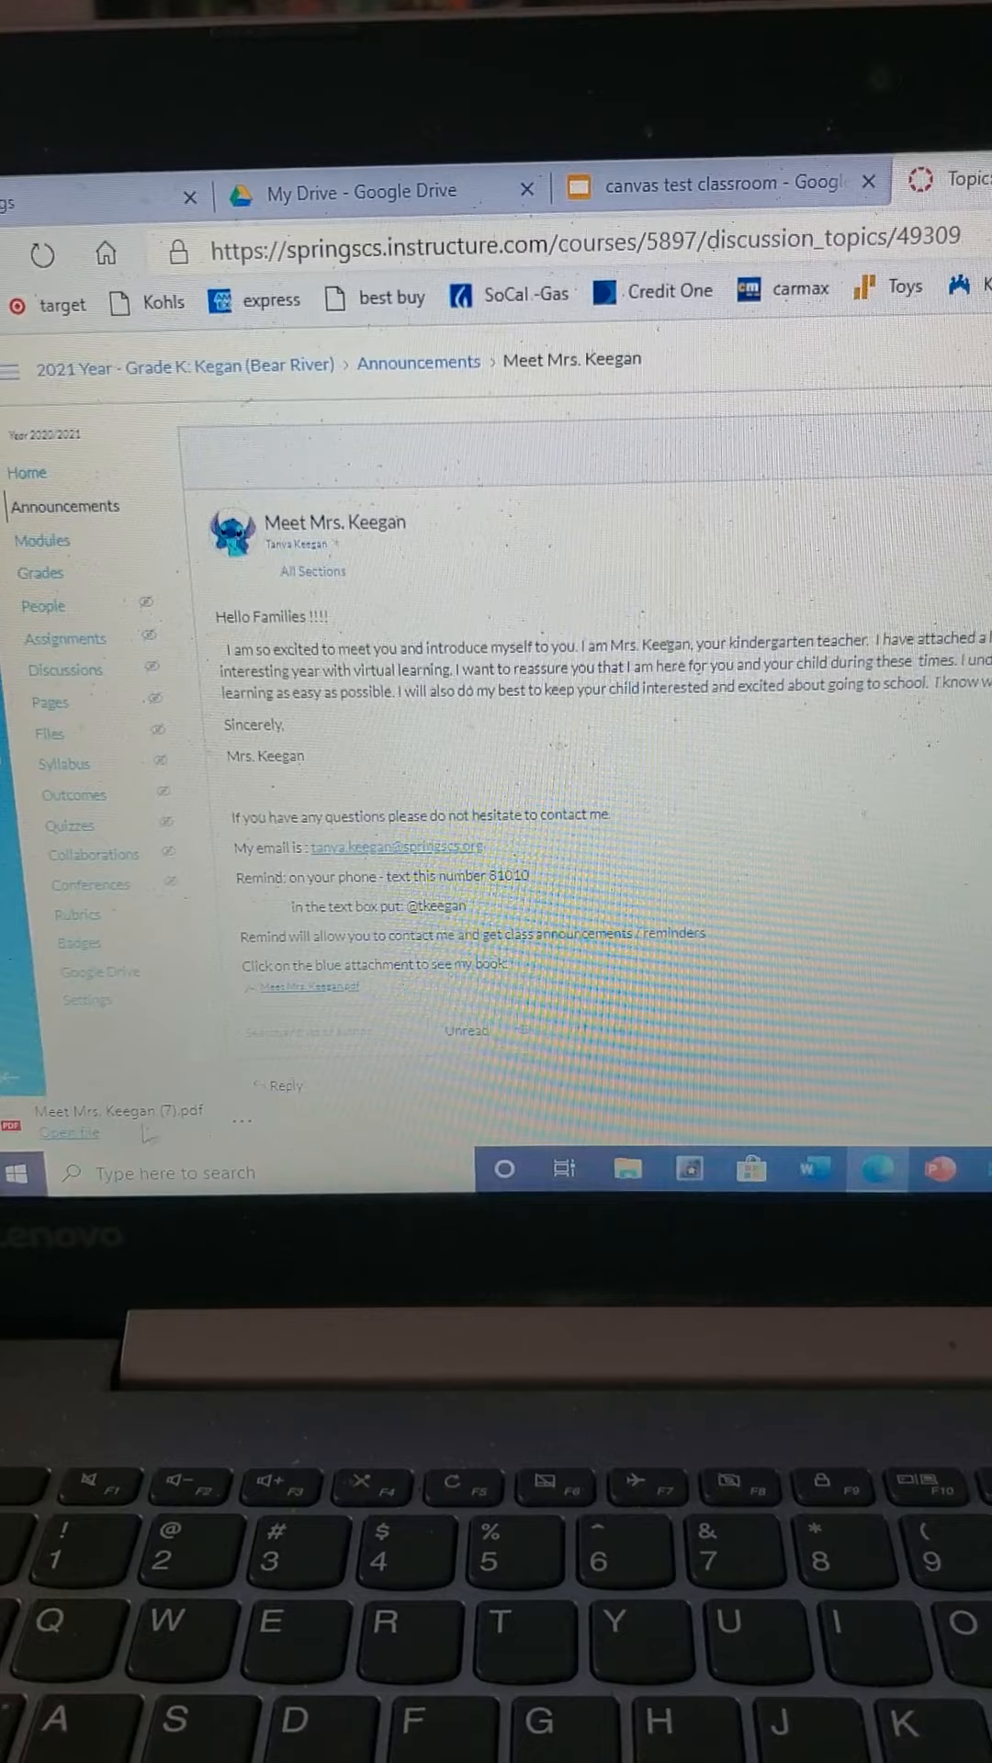
pyautogui.click(70, 1133)
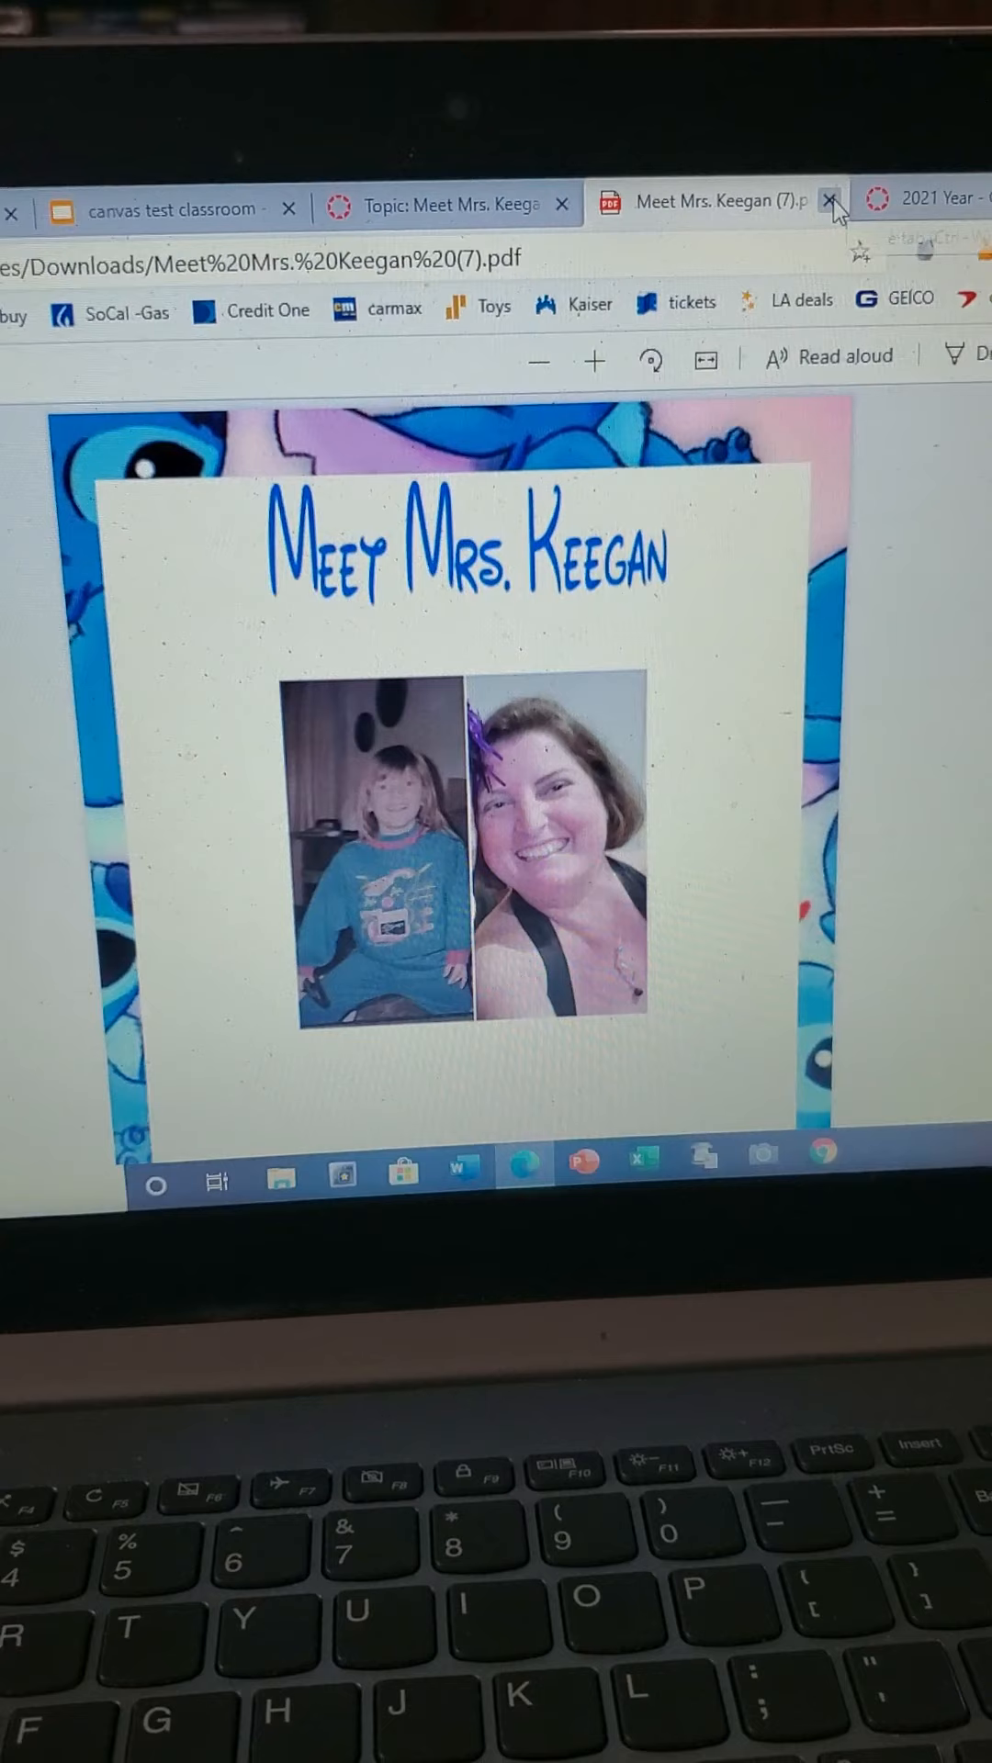
pyautogui.moveTo(846, 197)
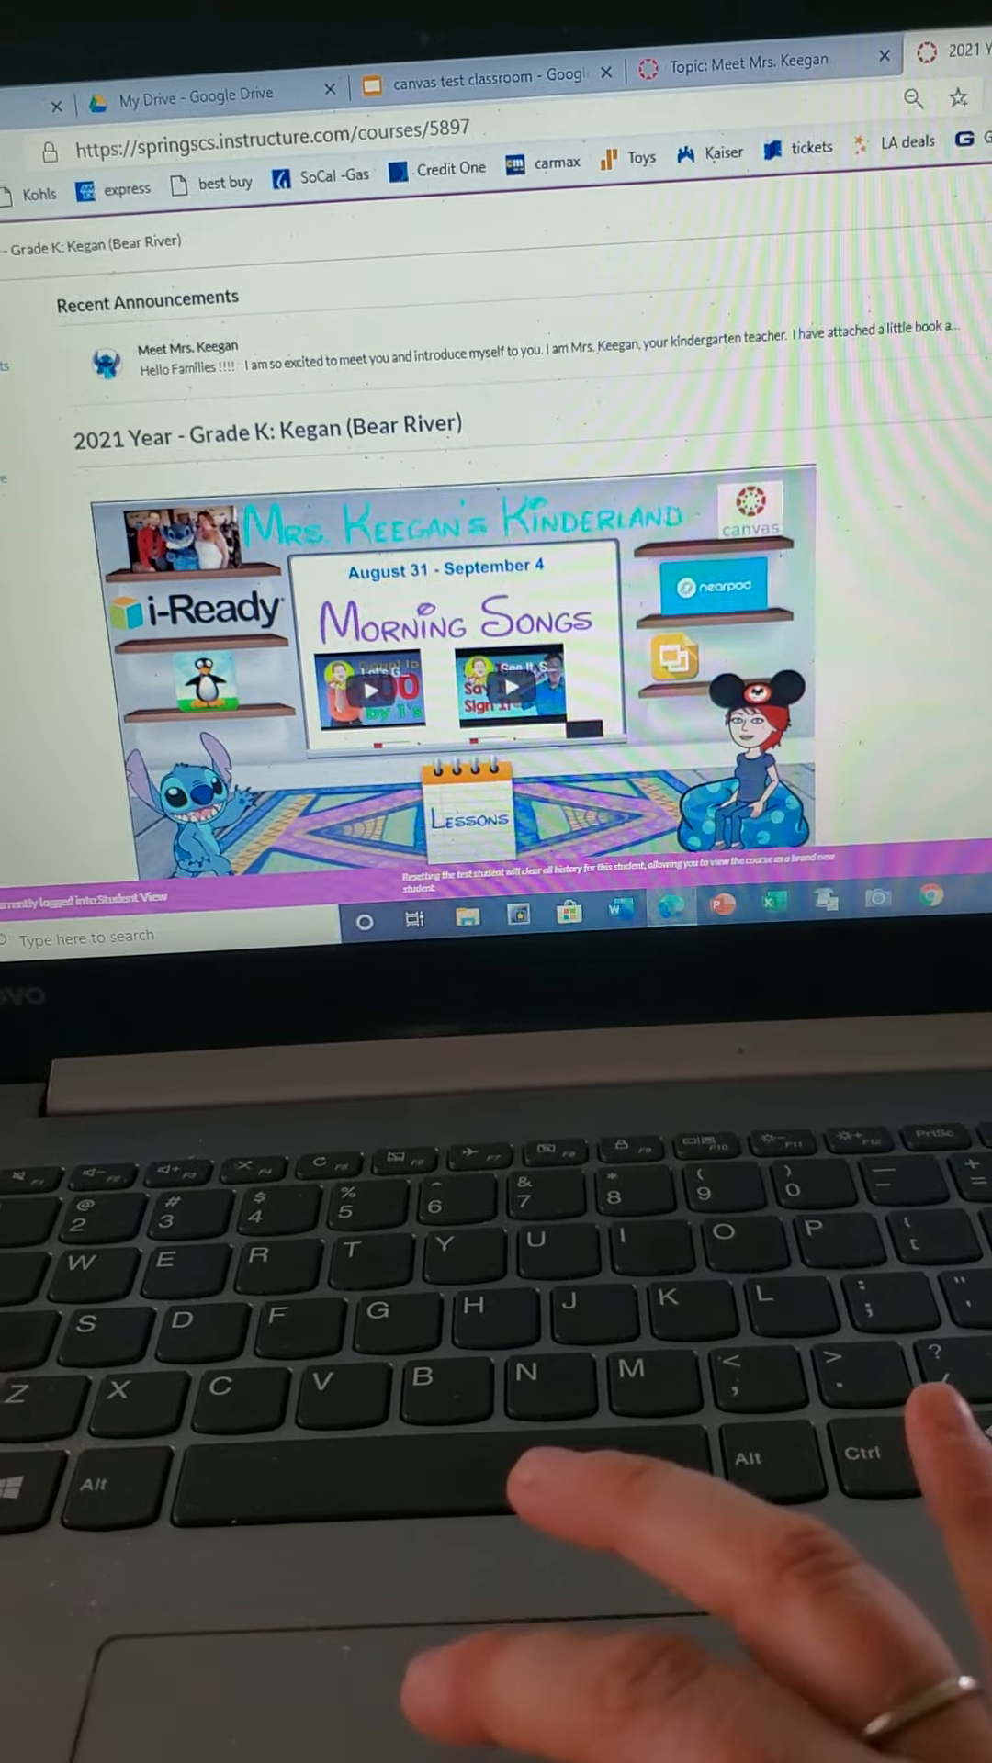
pyautogui.scroll(-3)
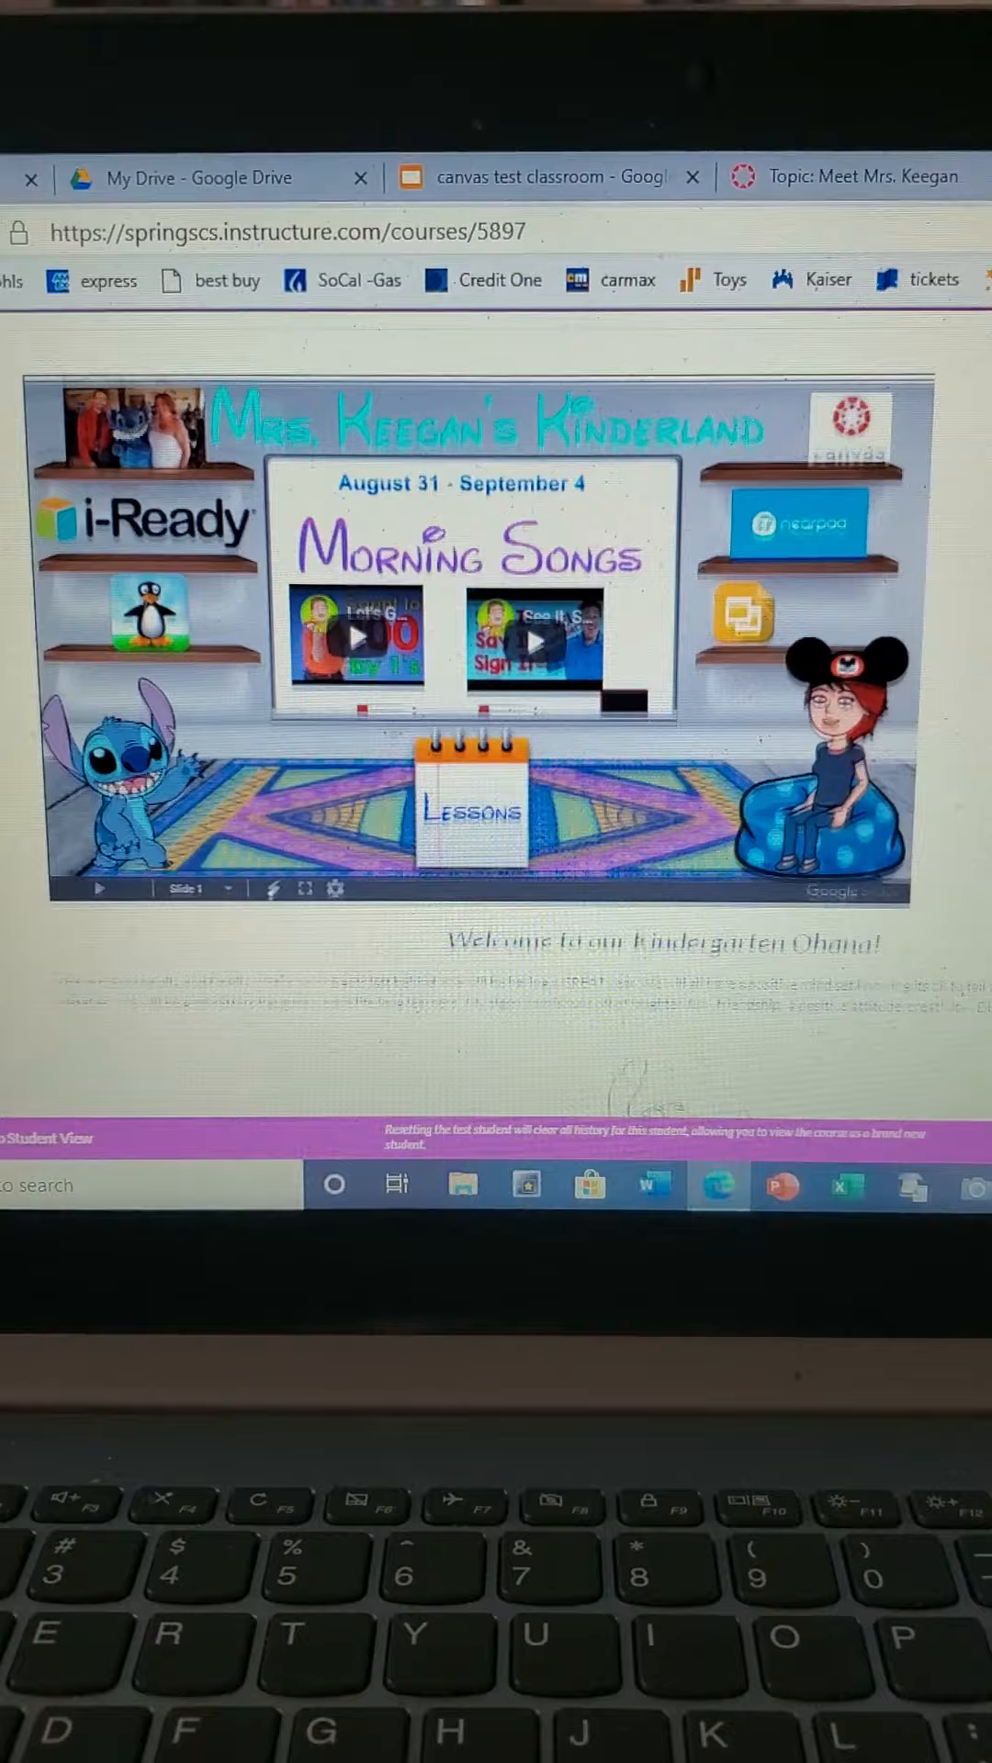
pyautogui.scroll(-3)
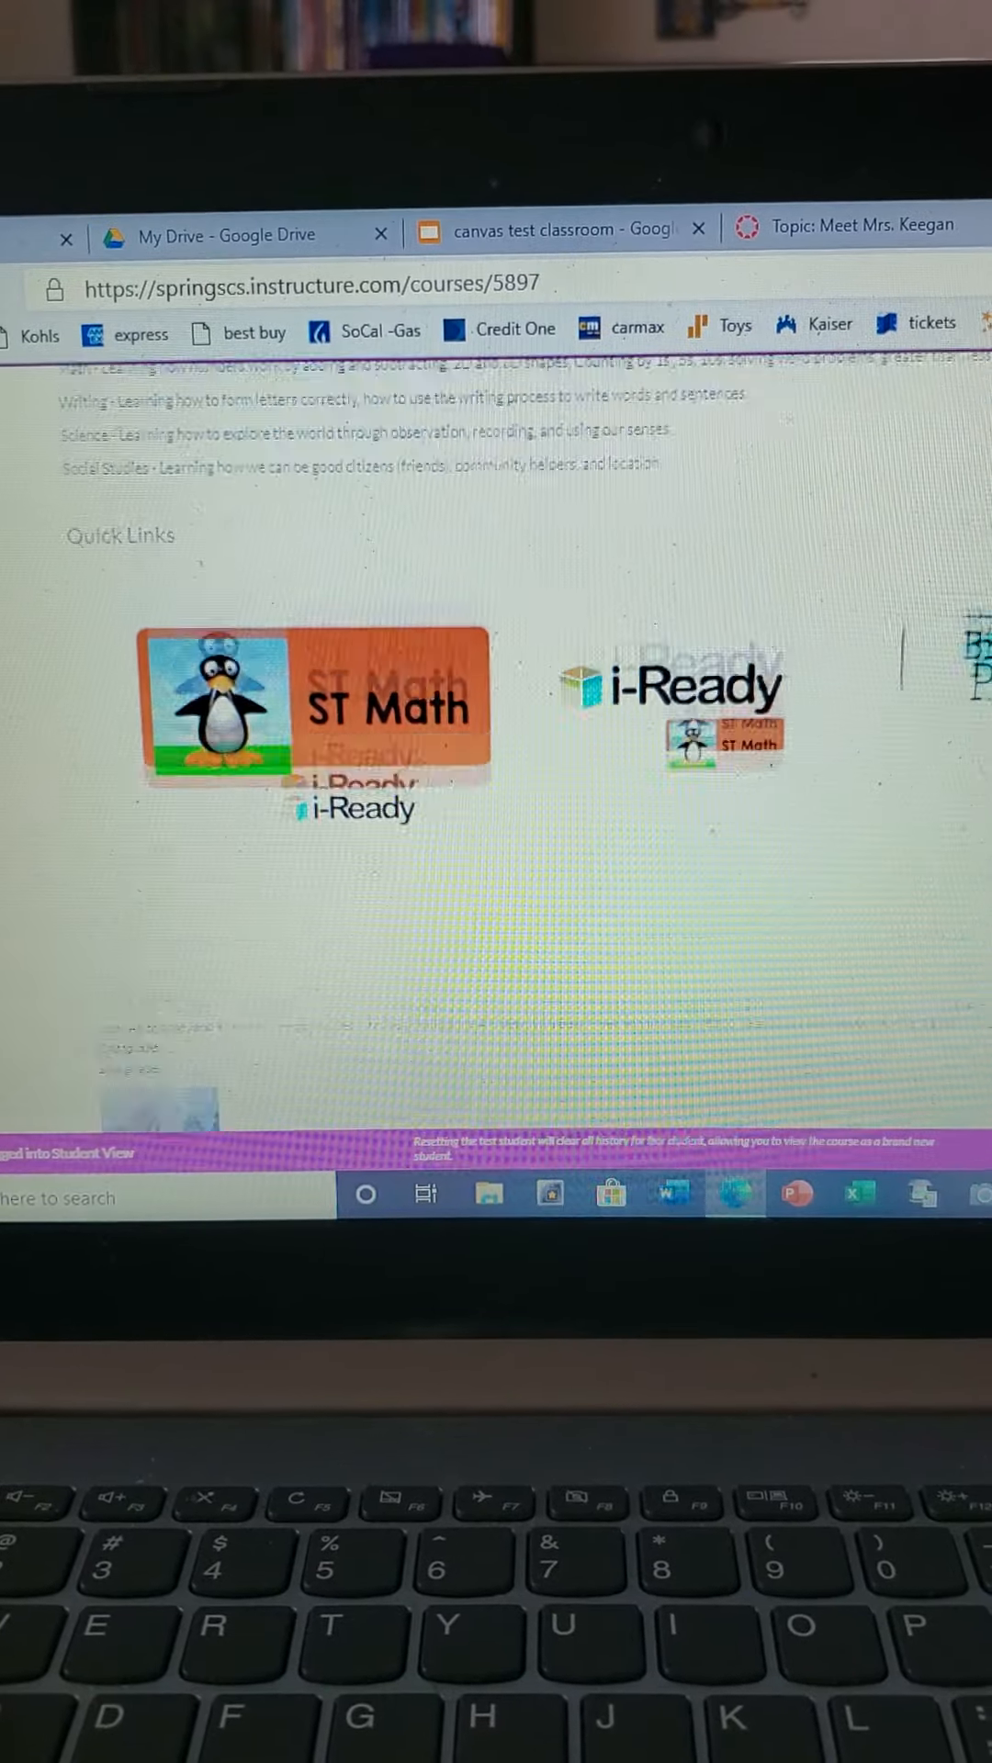
pyautogui.scroll(3)
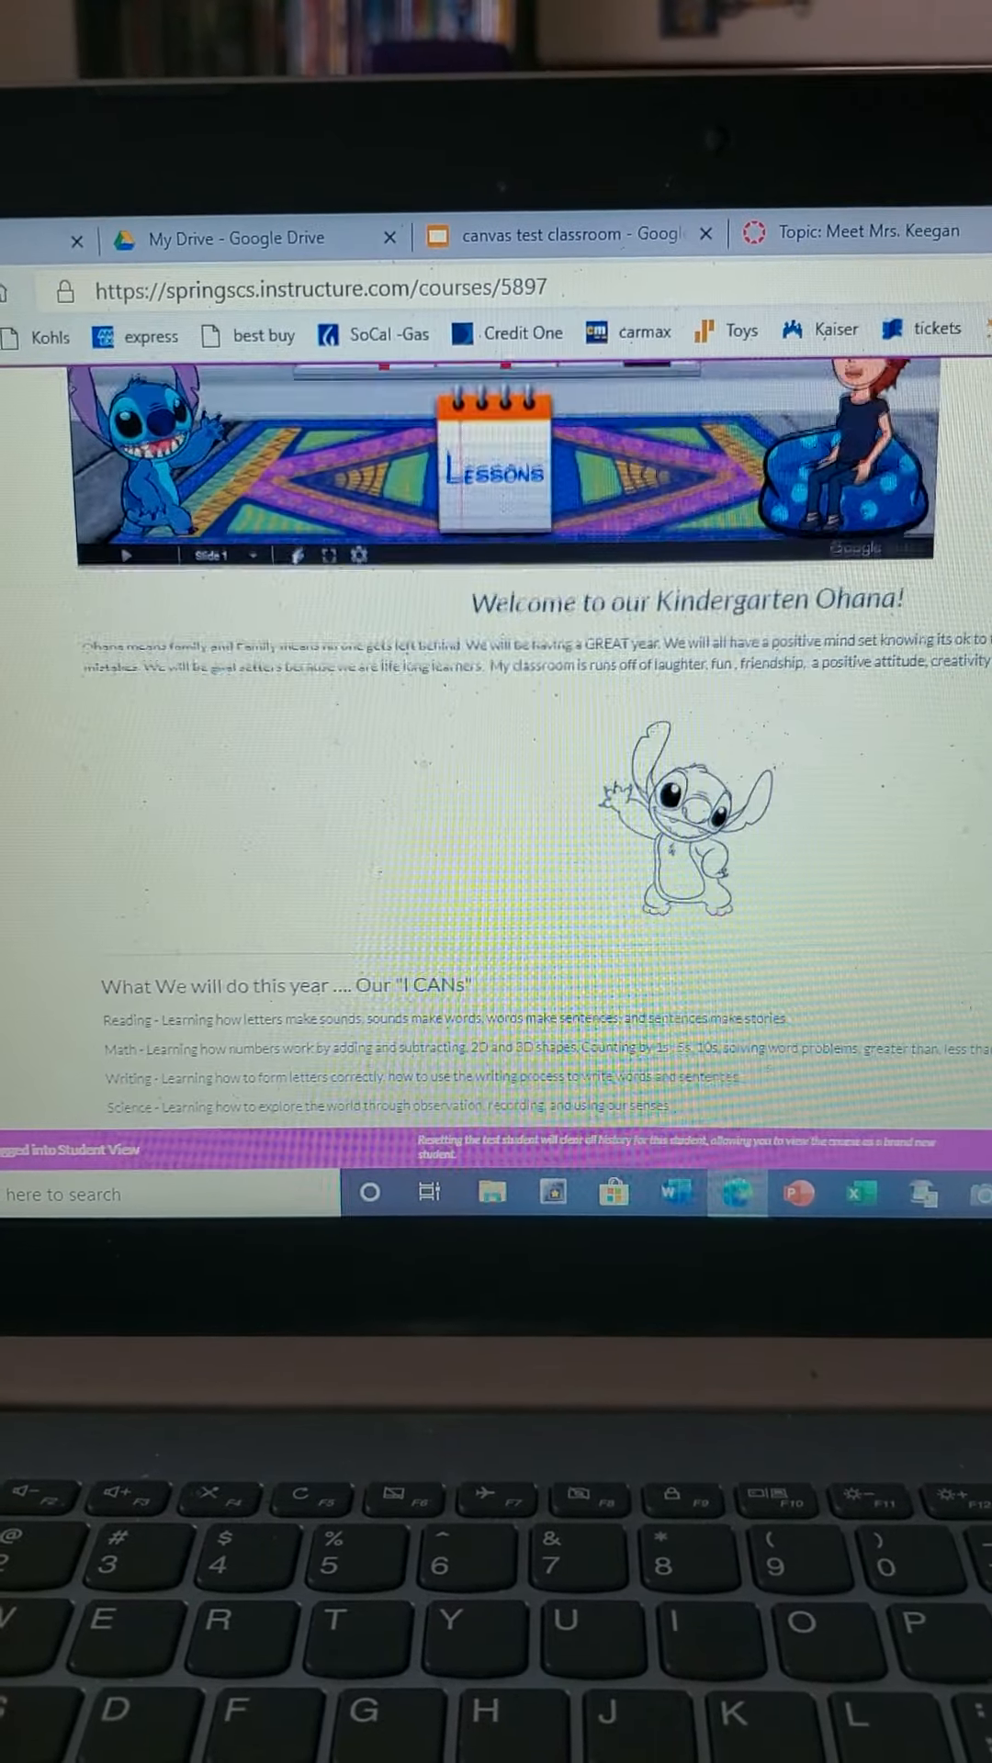
pyautogui.scroll(3)
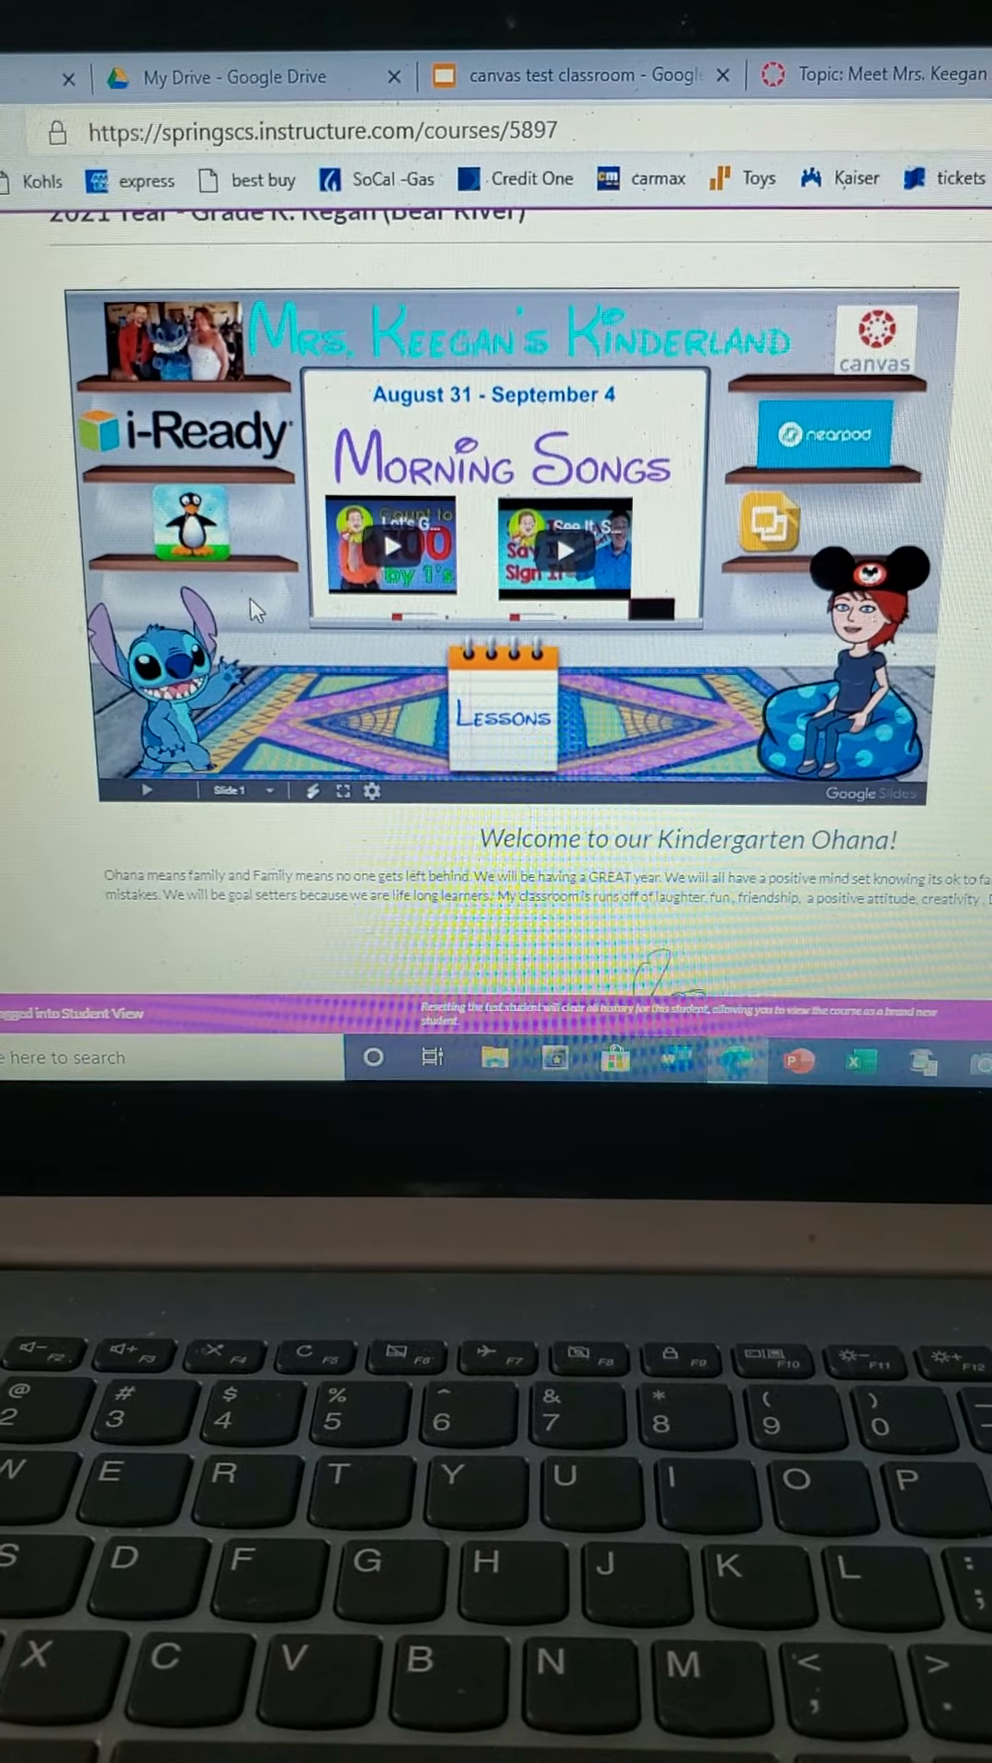
pyautogui.moveTo(180, 427)
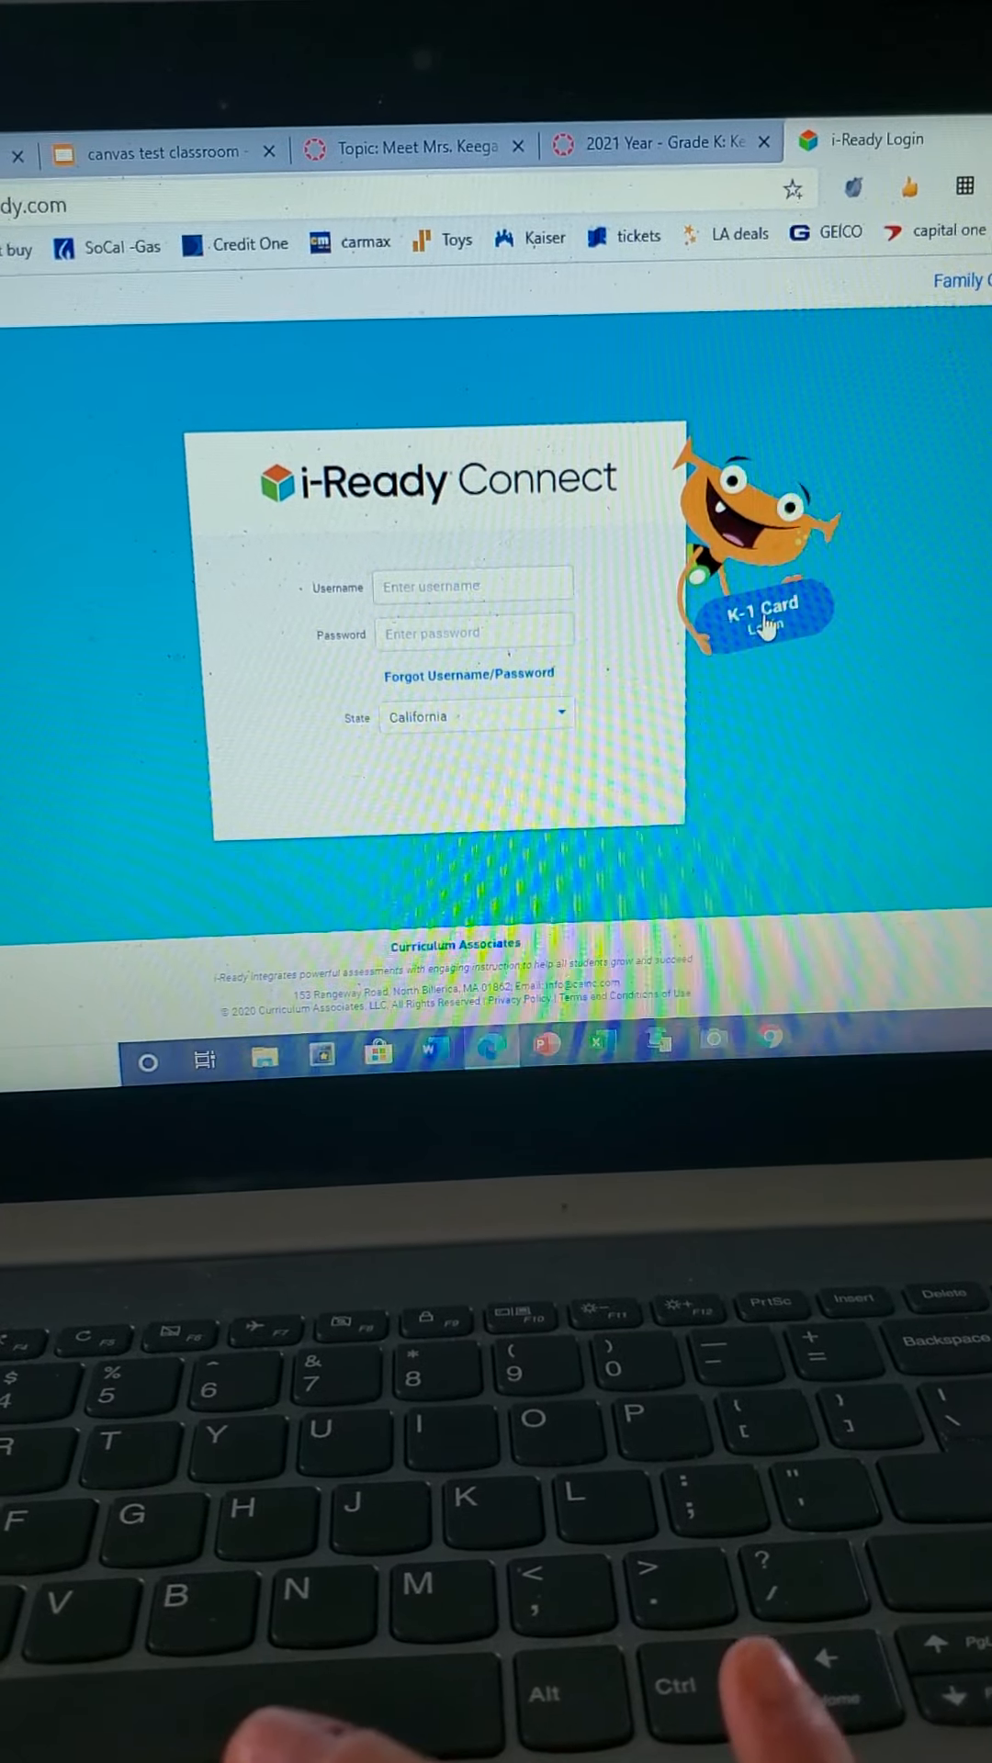
# Step: Choose 'K-1 Card Login' on the i-Ready Connect login page
pyautogui.click(762, 613)
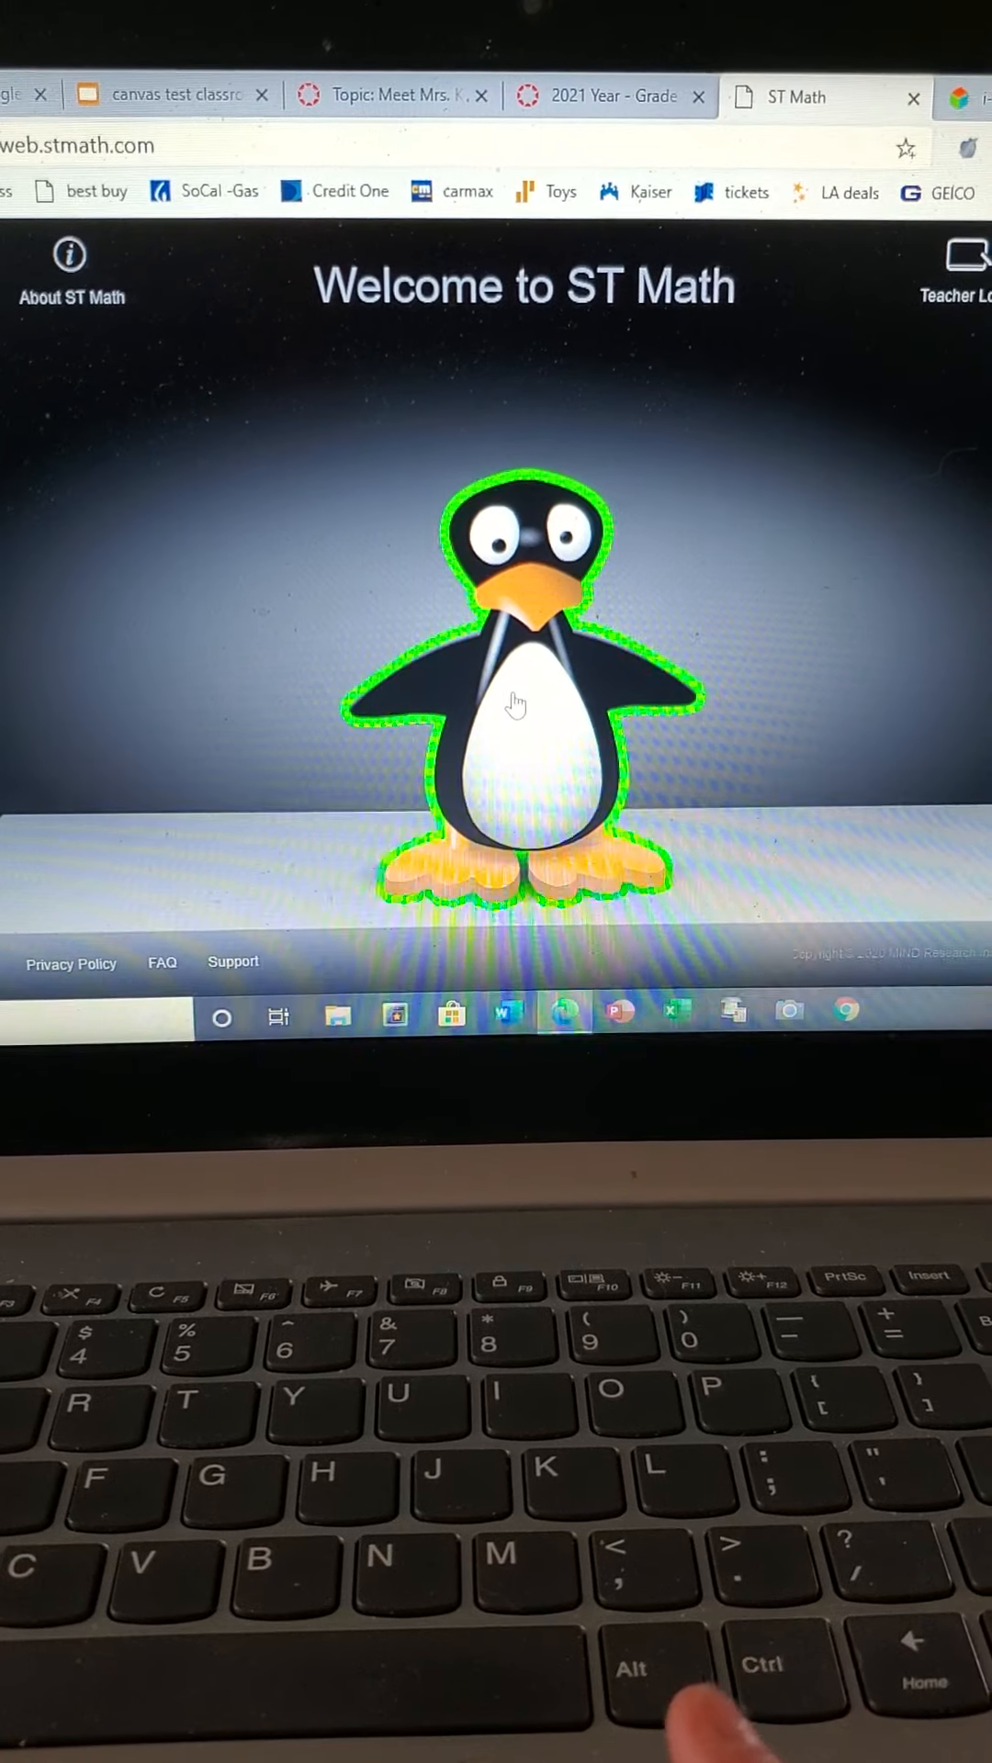
pyautogui.moveTo(256, 497)
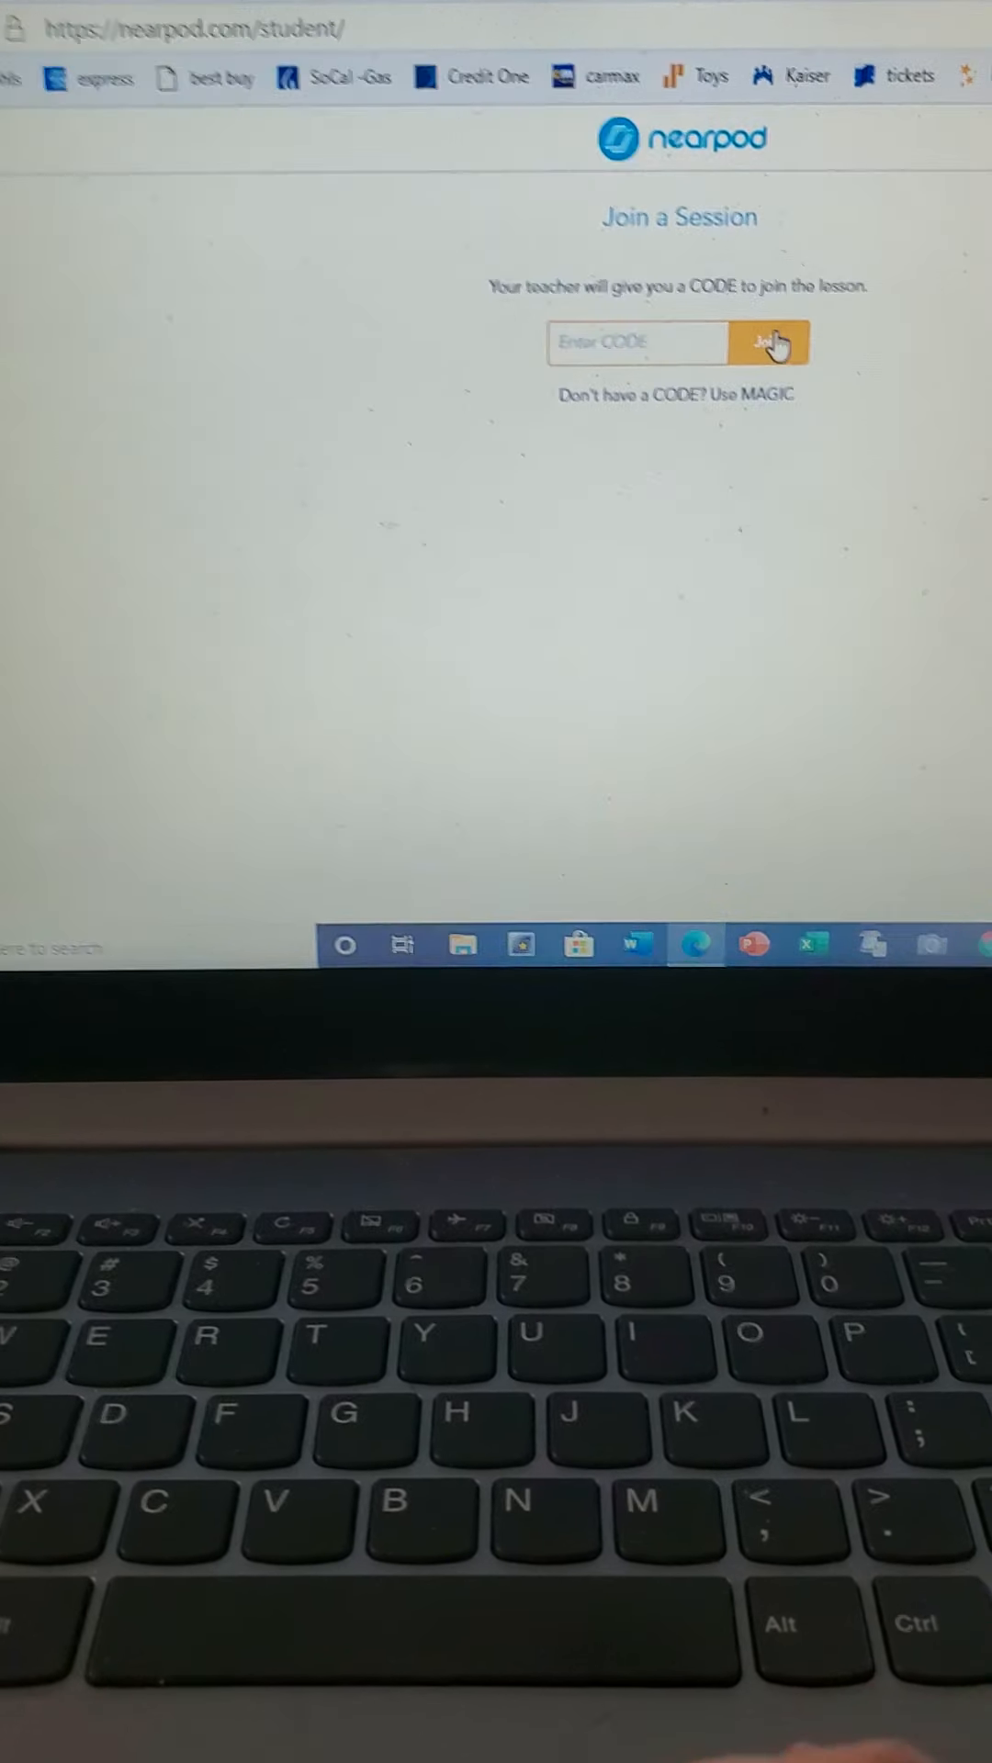
# Step: Try Join on Nearpod's 'Join a Session' page, then close the Nearpod tab
pyautogui.click(607, 342)
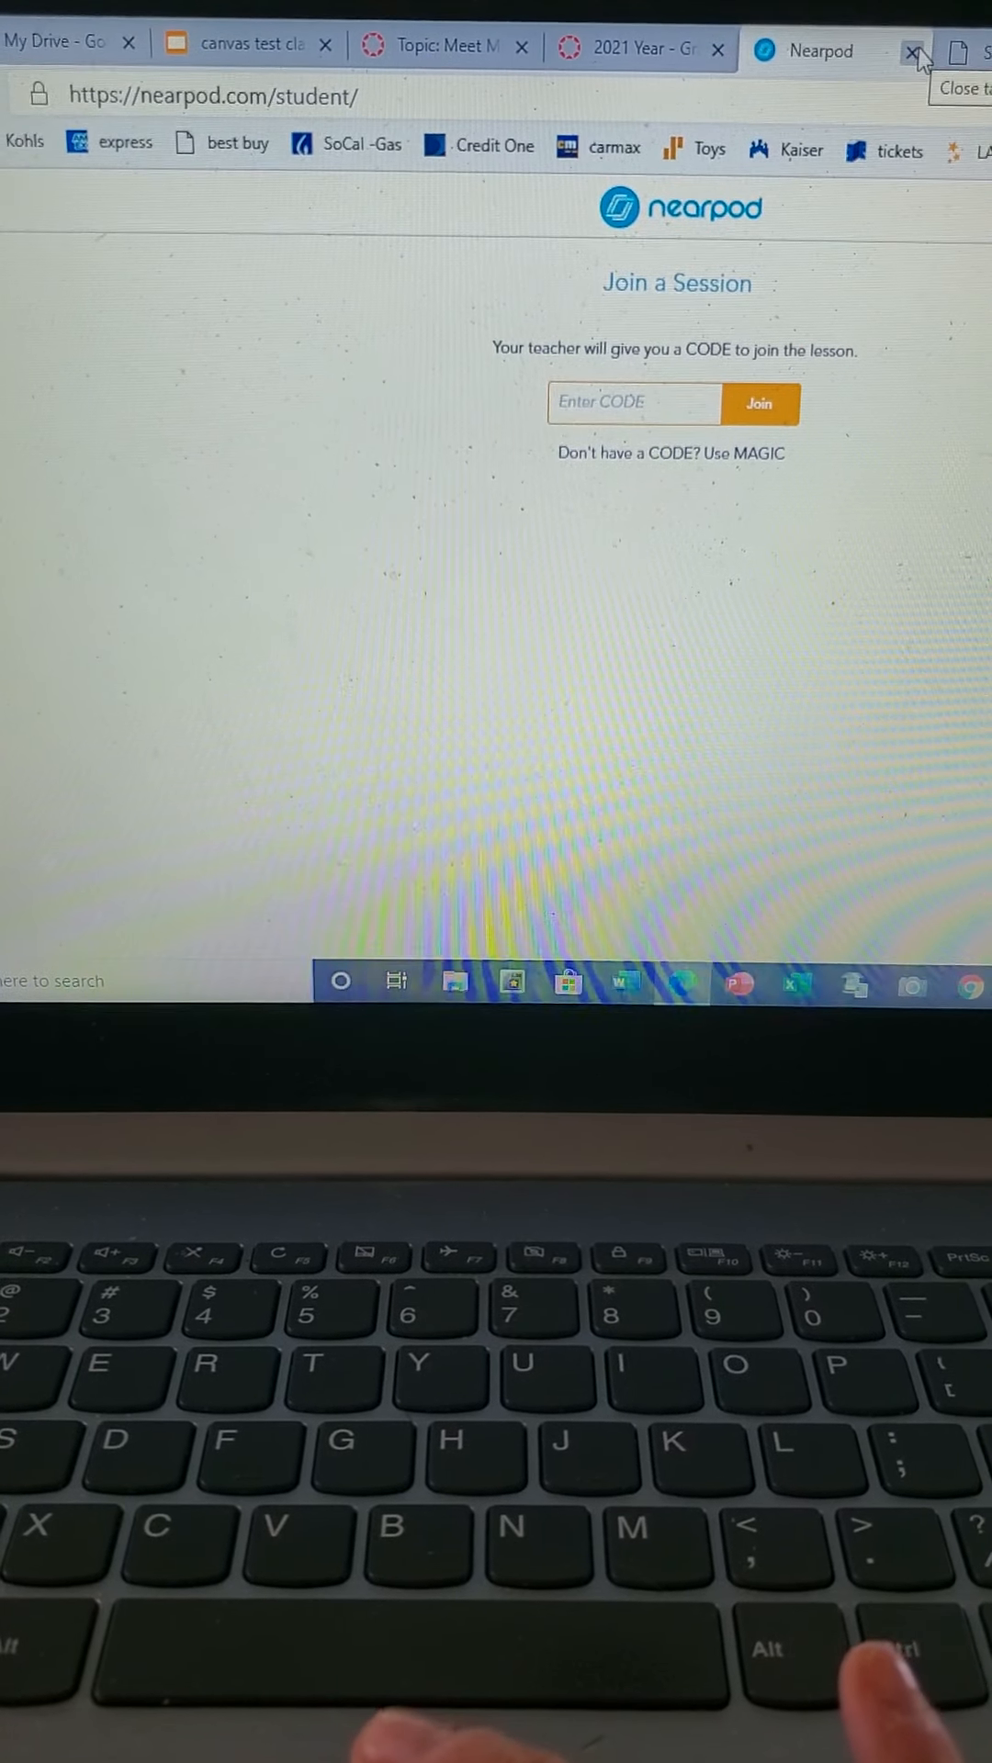
pyautogui.click(910, 50)
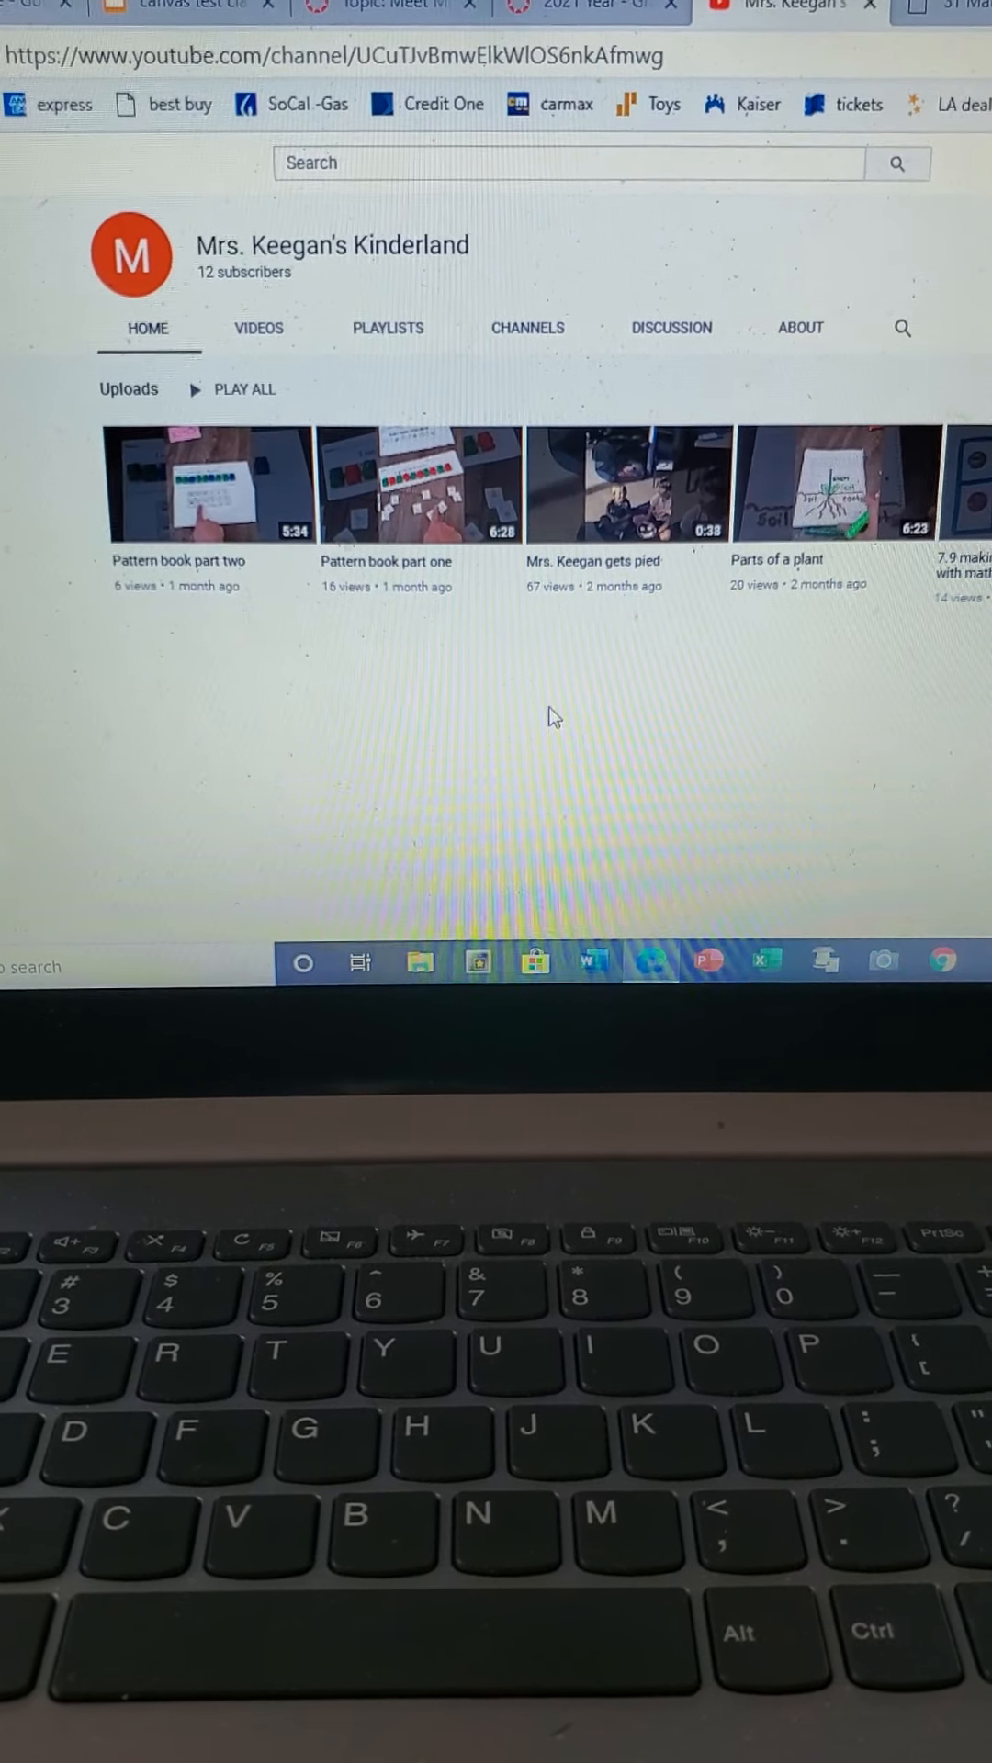
# Step: Scroll the YouTube channel uploads, then switch to the '2021 Year - Grade K' tab
pyautogui.scroll(3)
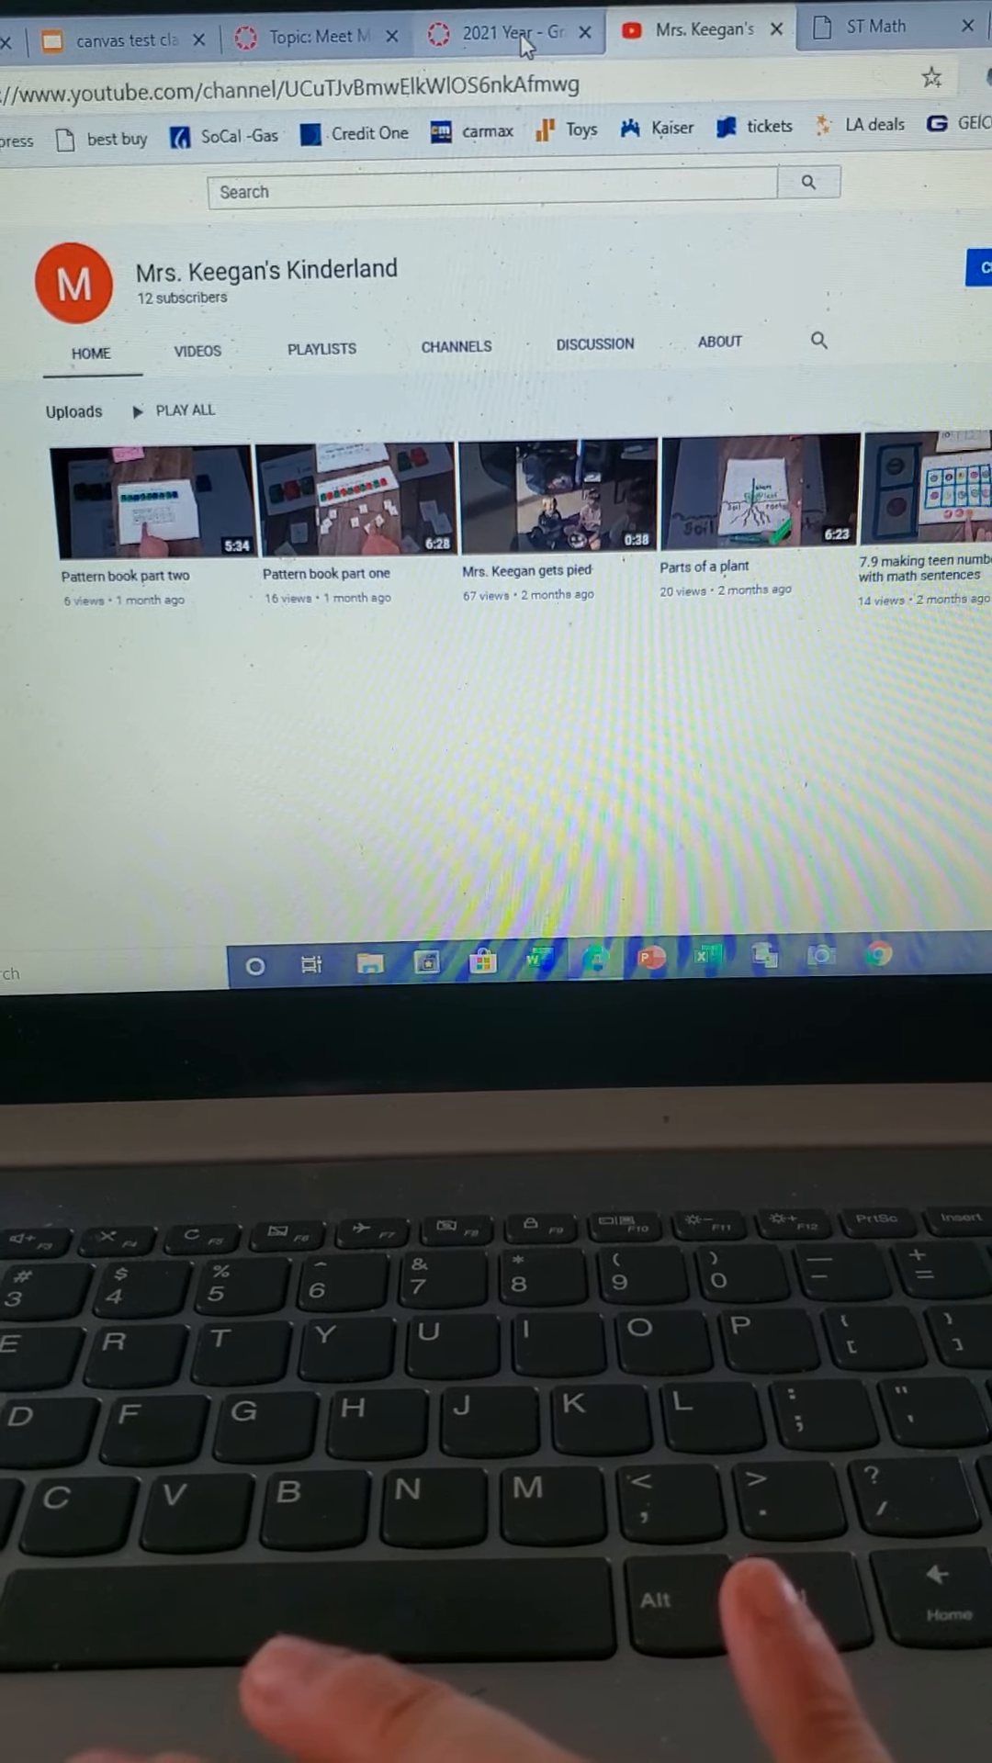
pyautogui.click(512, 34)
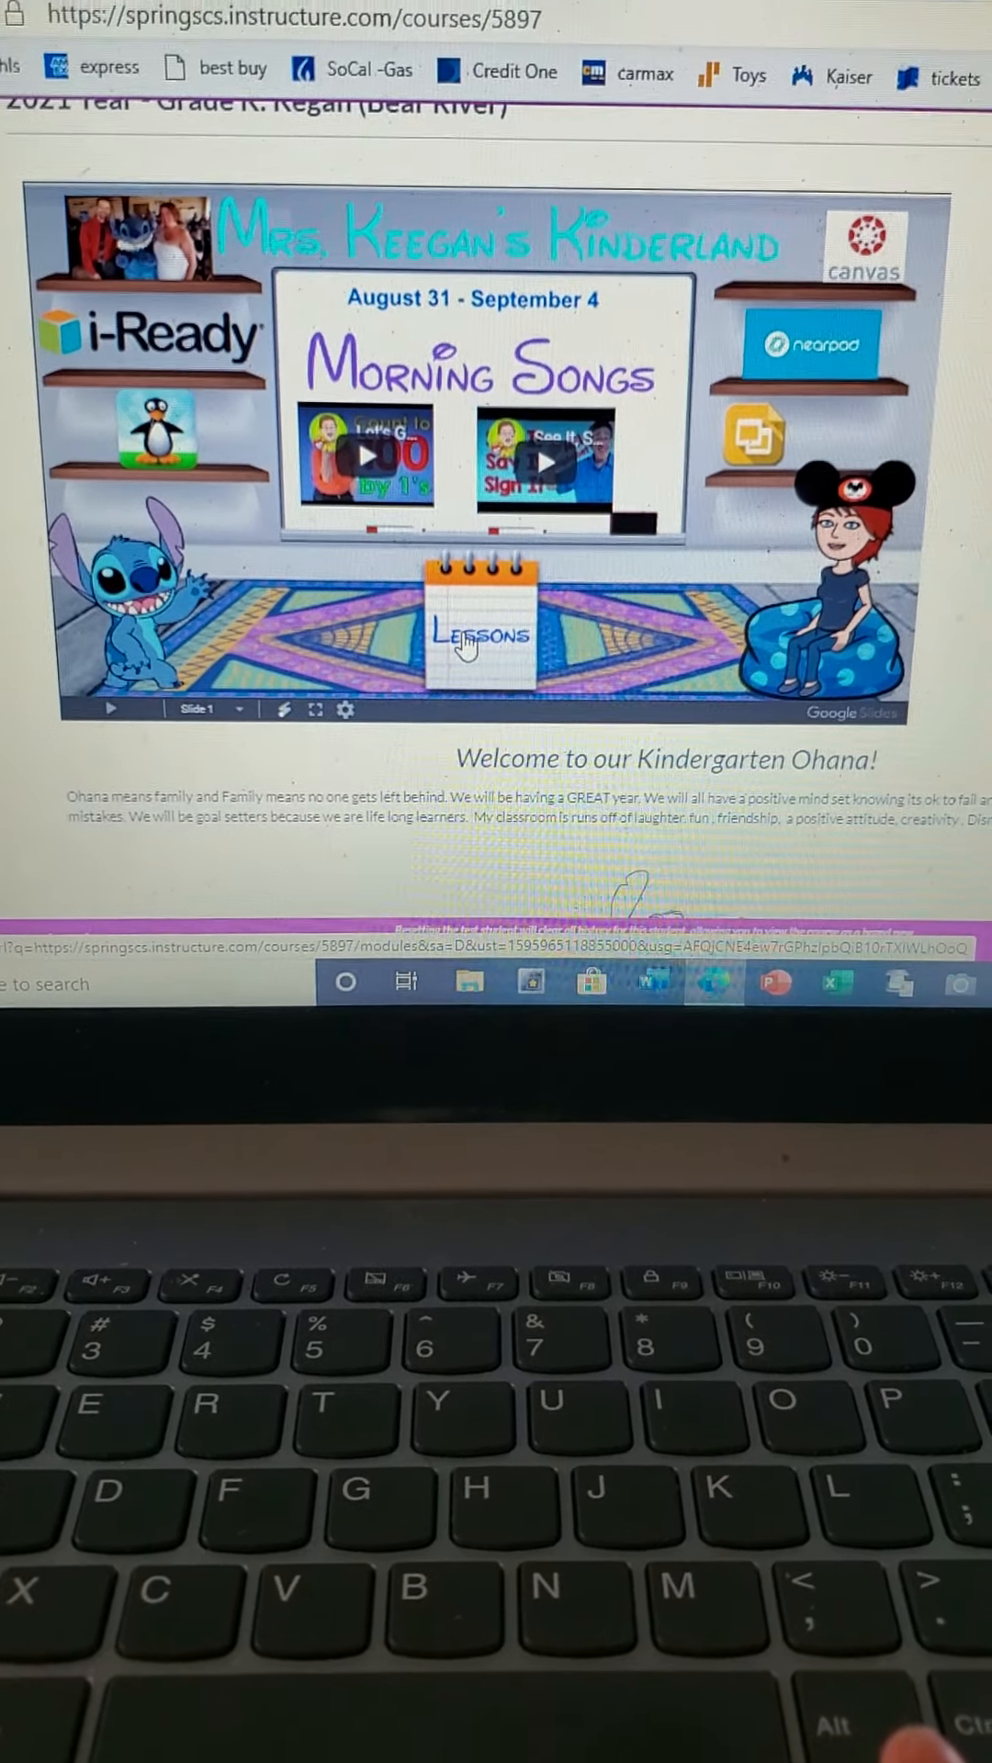
pyautogui.click(480, 637)
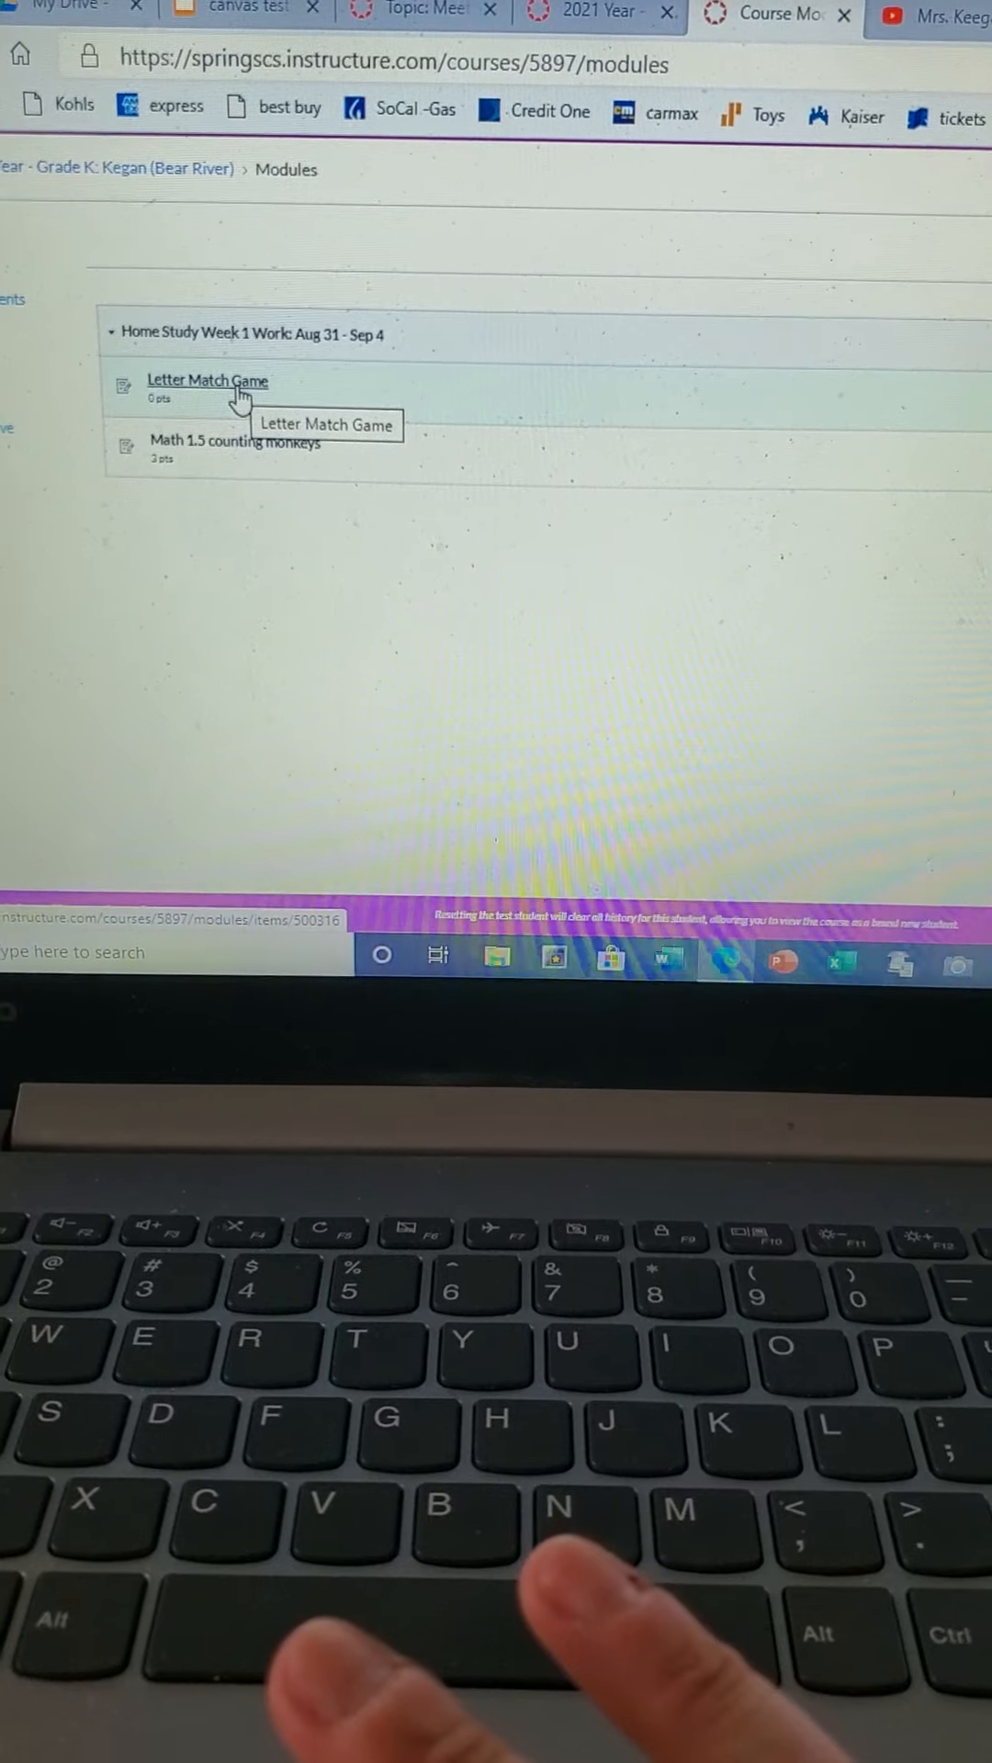
# Step: Open Letter Match Game under Home Study Week 1 Work
pyautogui.click(206, 381)
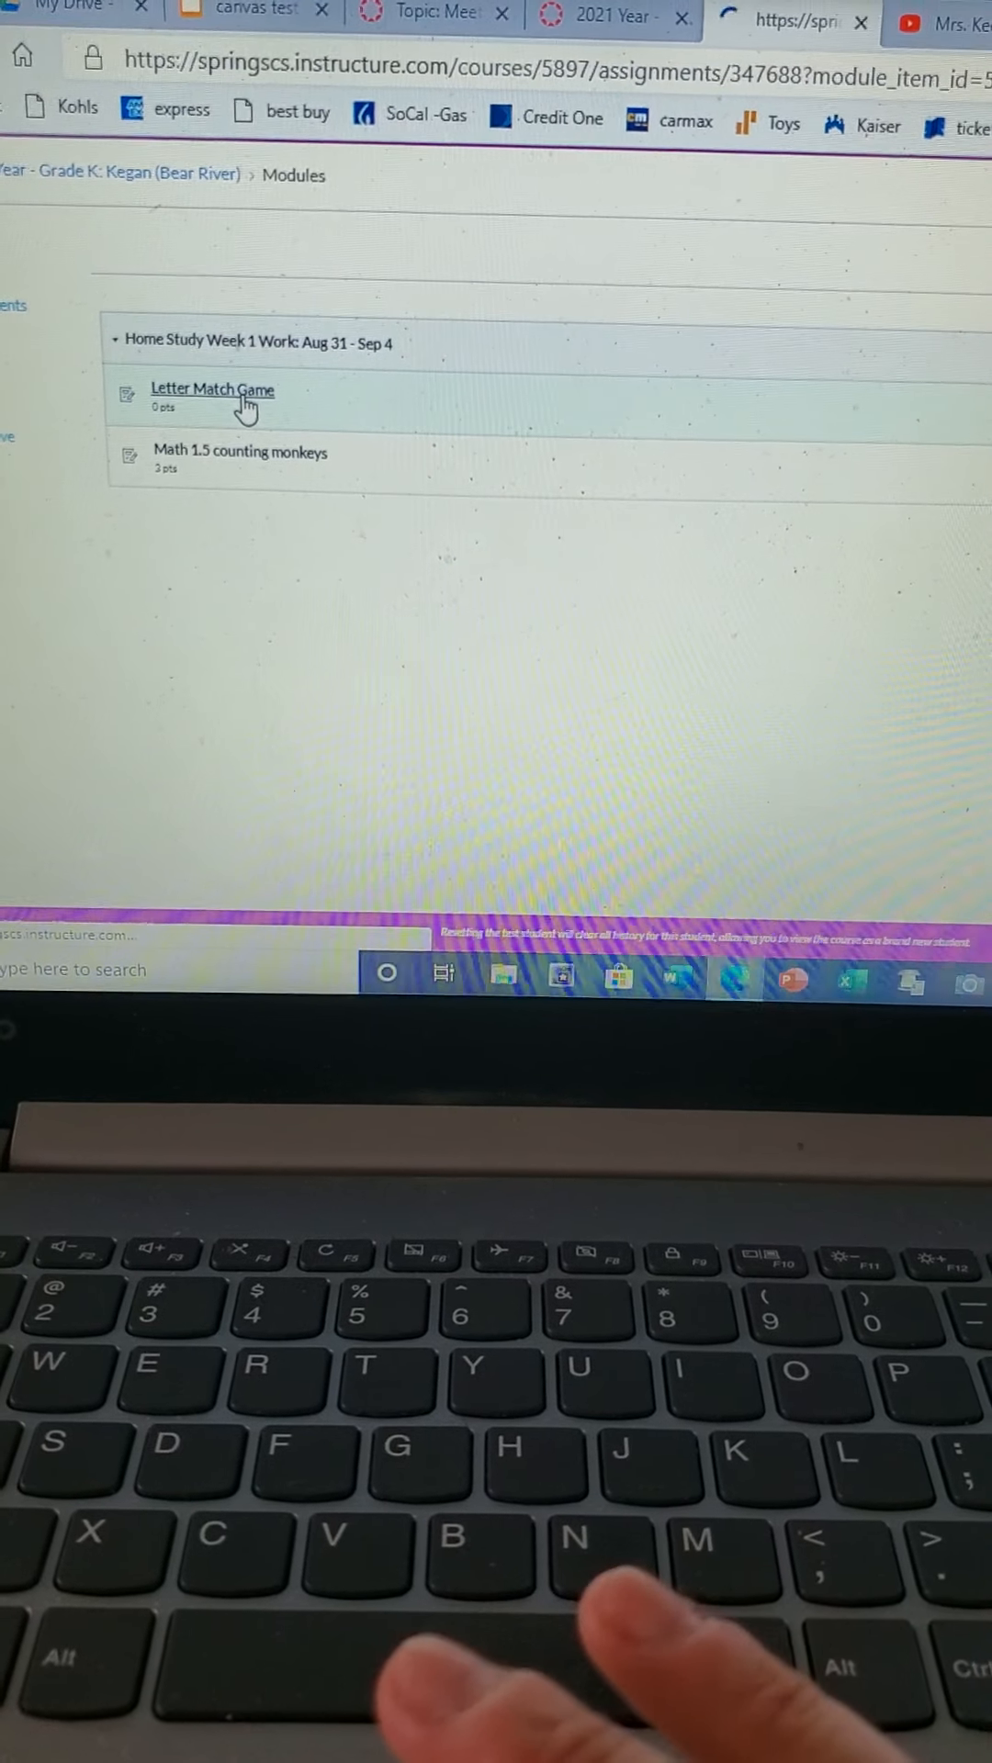
pyautogui.click(211, 389)
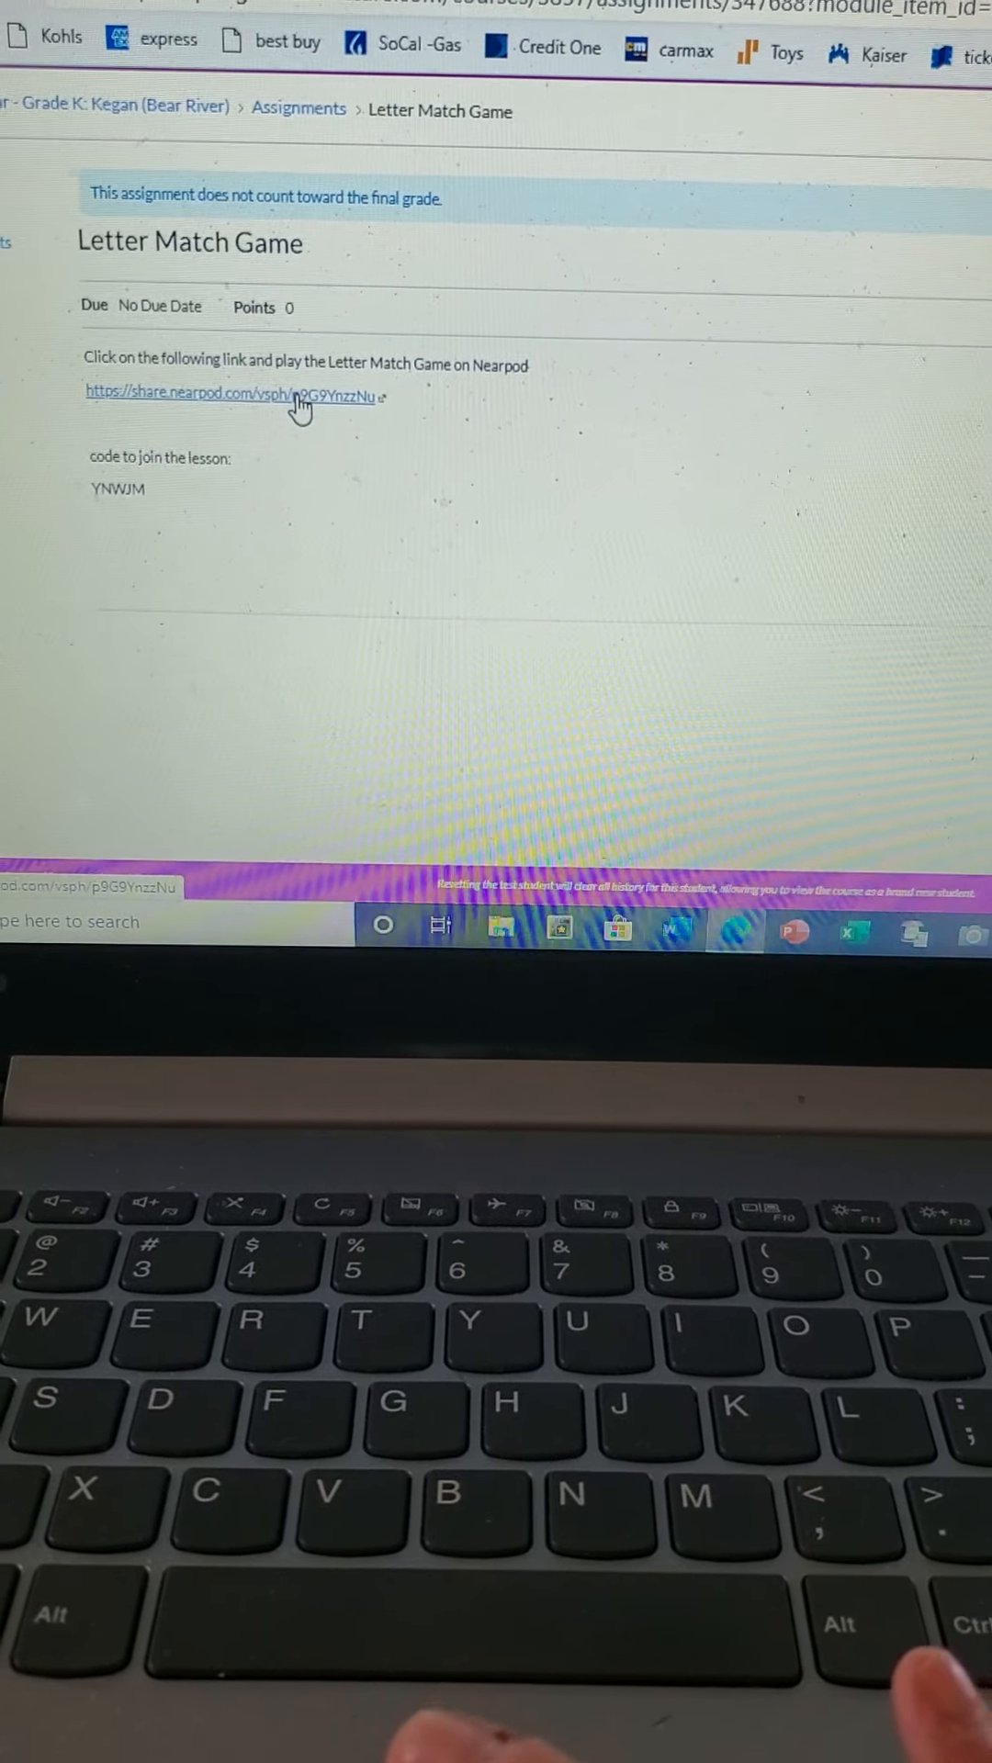
# Step: Open the share.nearpod.com link, join the session, and pick a letter card
pyautogui.click(227, 396)
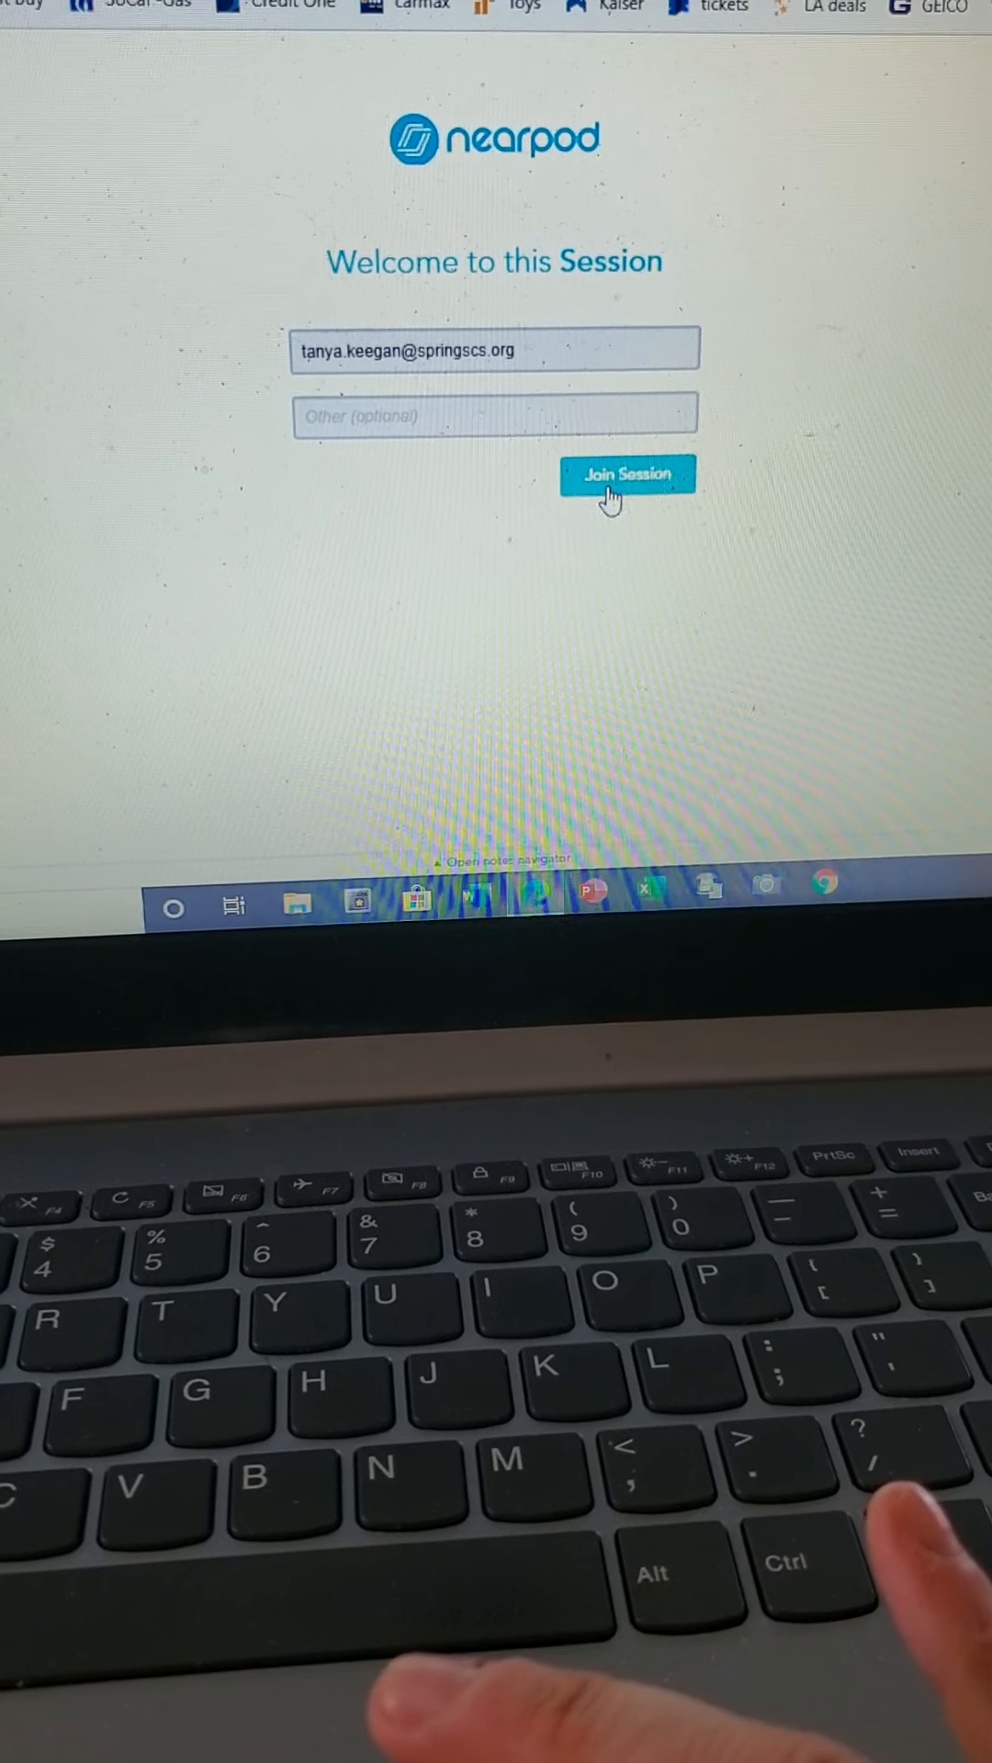
pyautogui.click(627, 475)
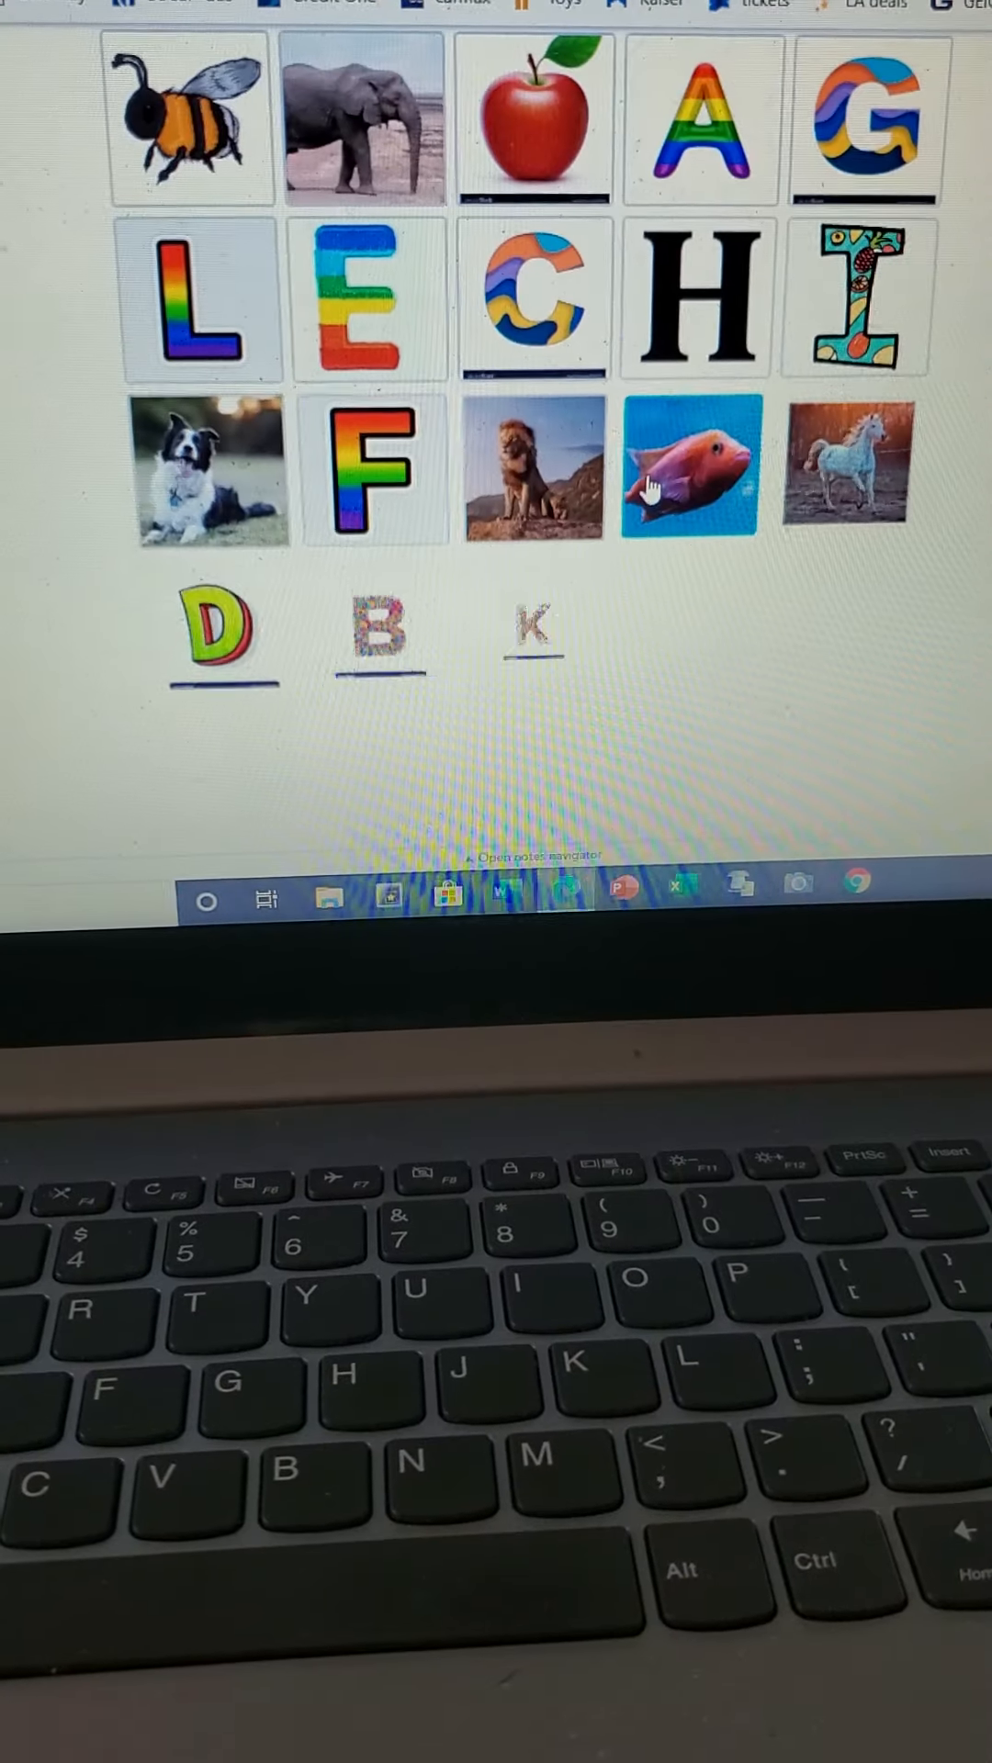
pyautogui.scroll(-3)
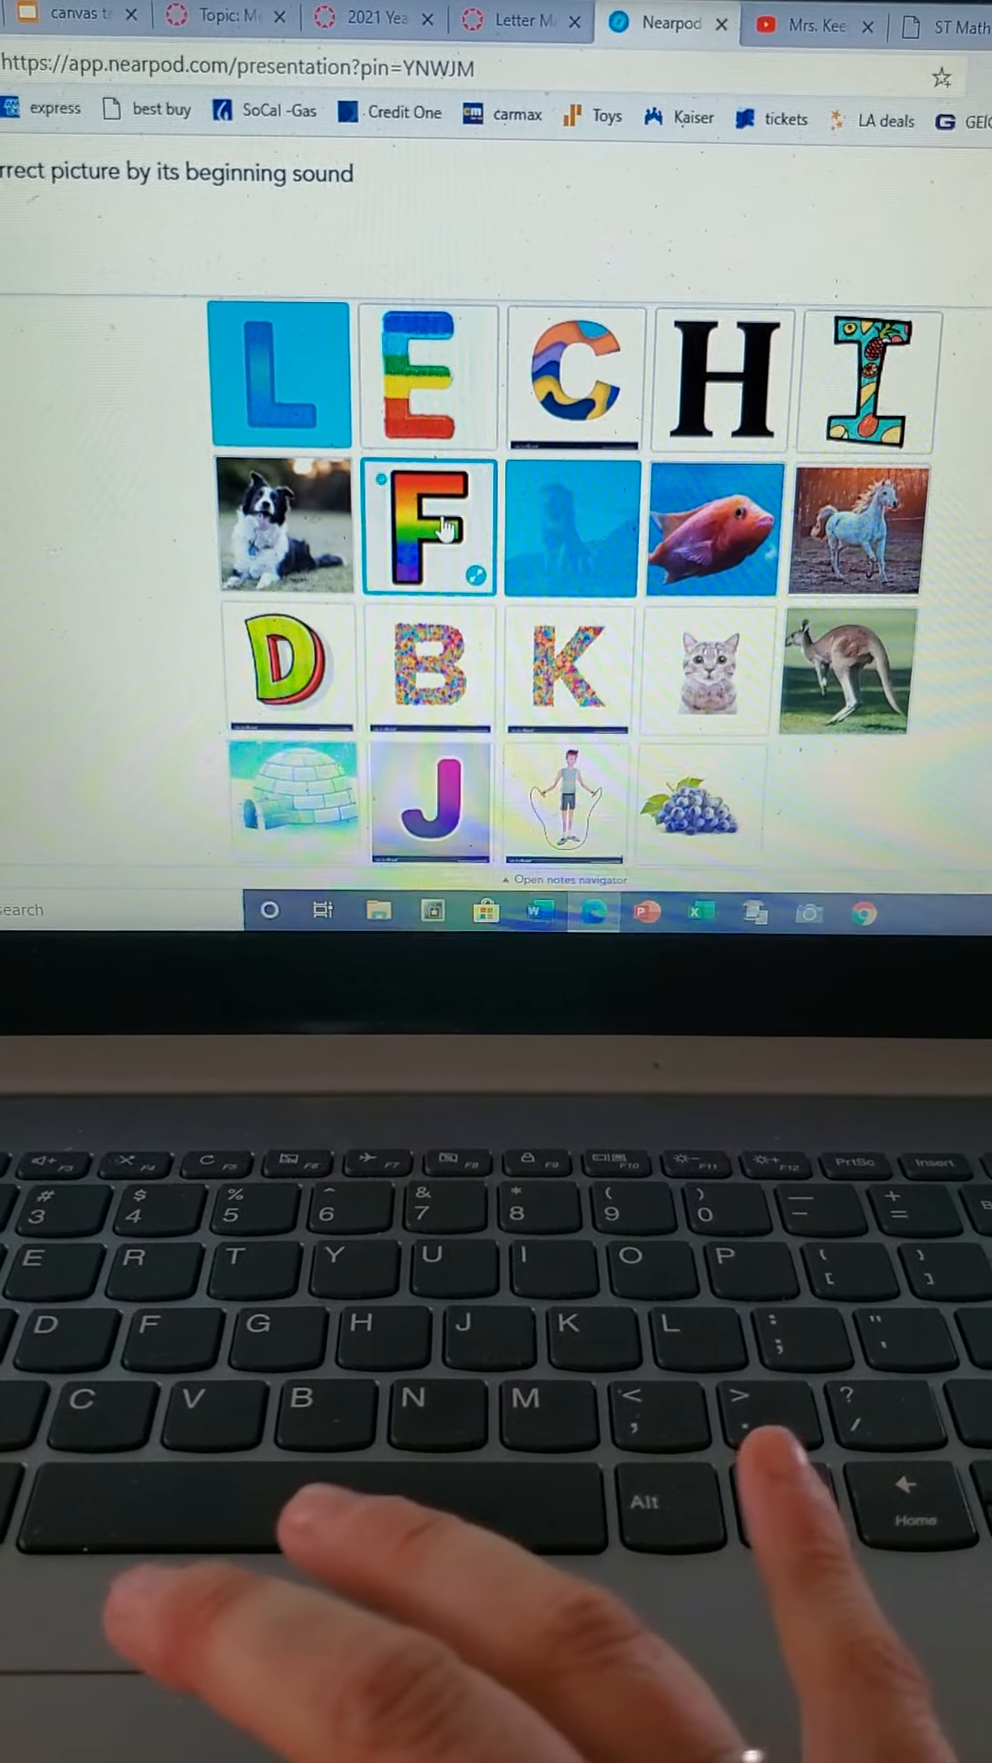
pyautogui.click(464, 657)
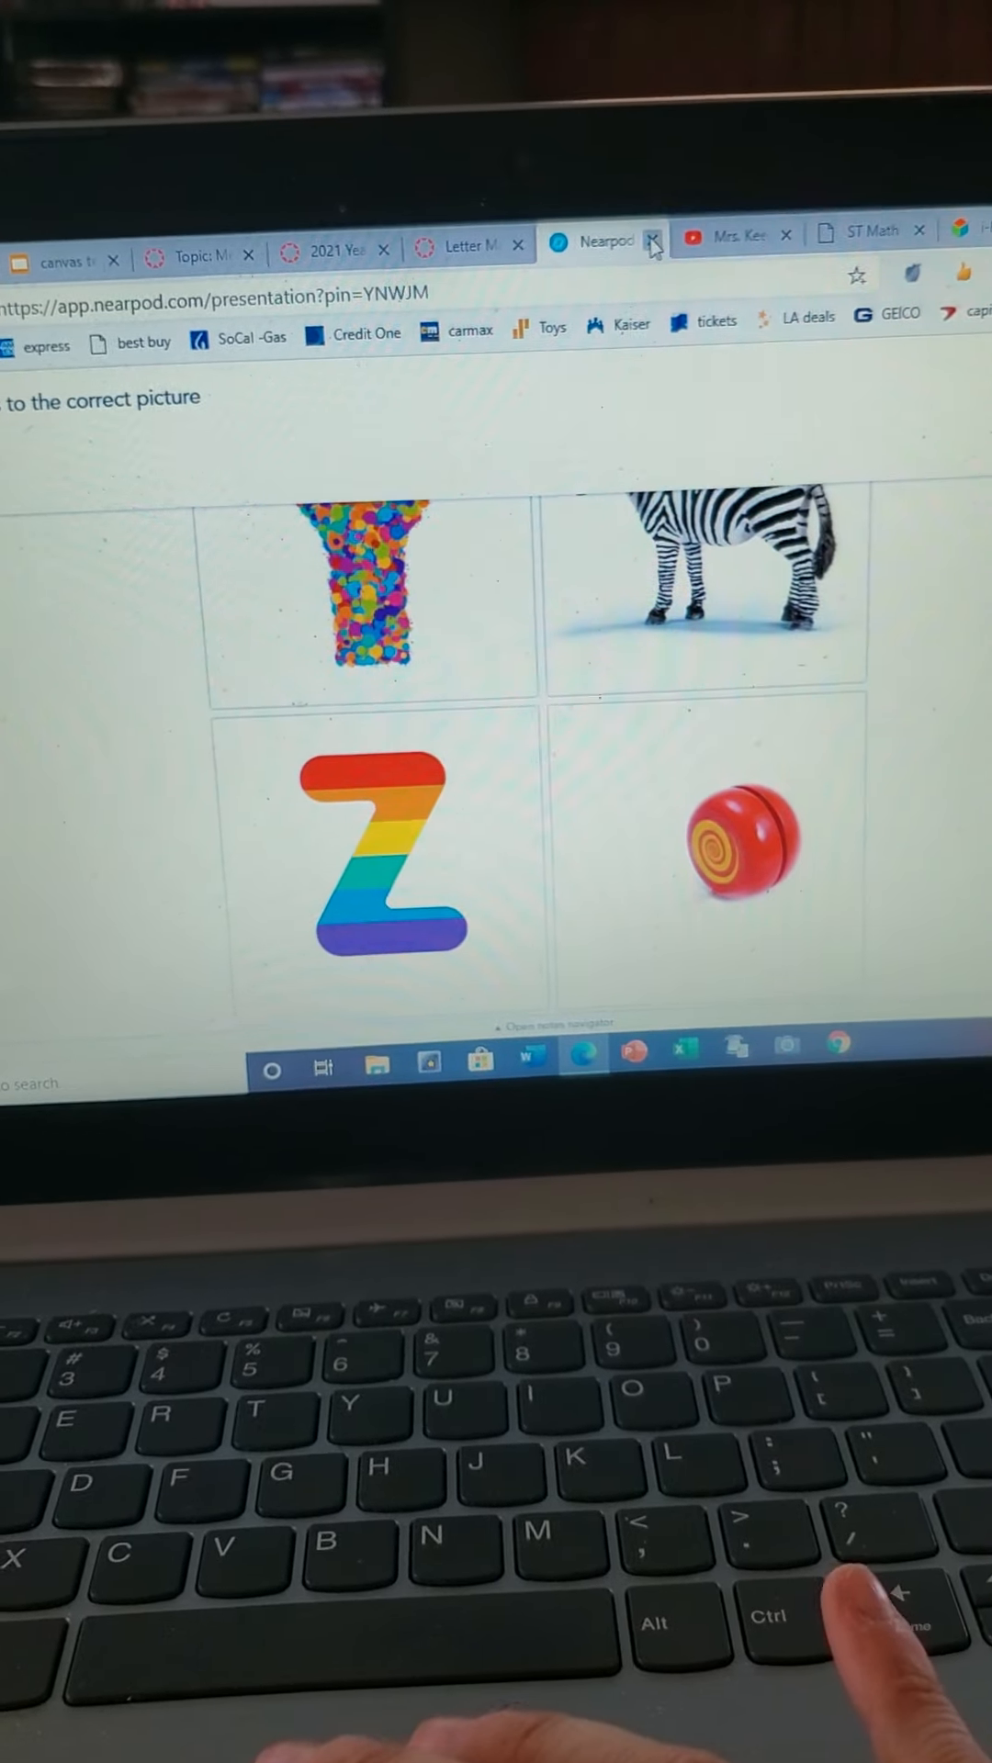
# Step: Close the Nearpod game tab and open nearpod.com/student
pyautogui.click(652, 242)
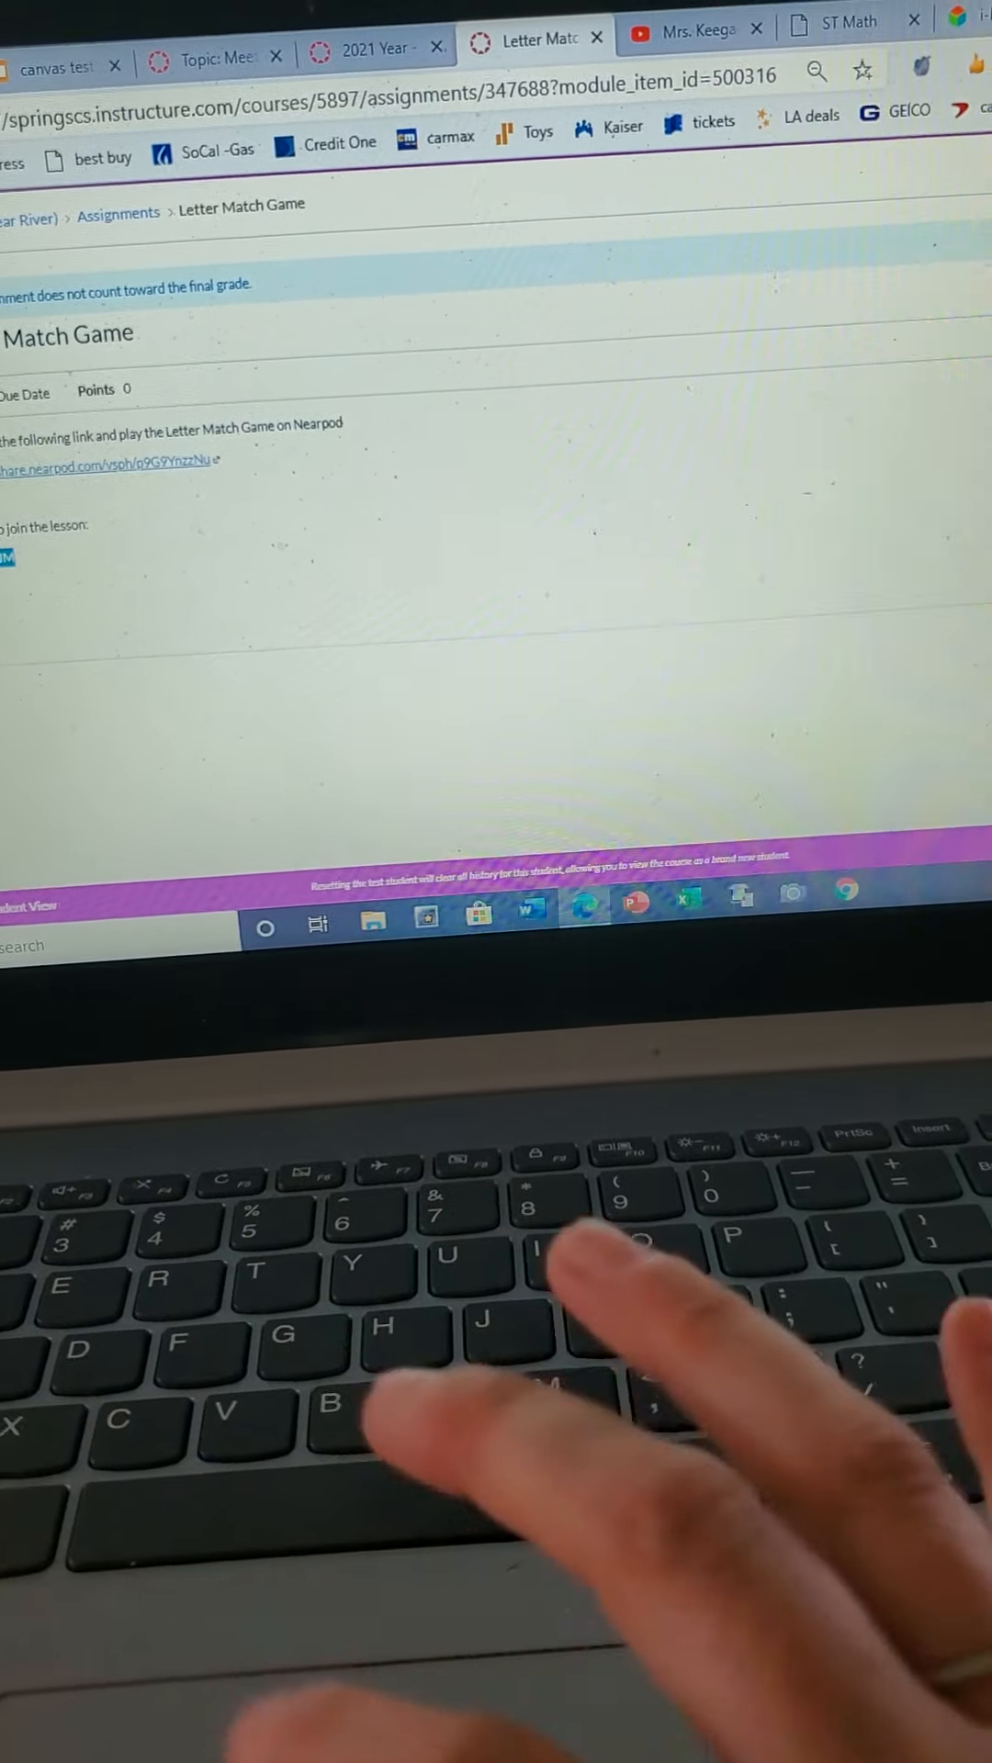
pyautogui.click(349, 56)
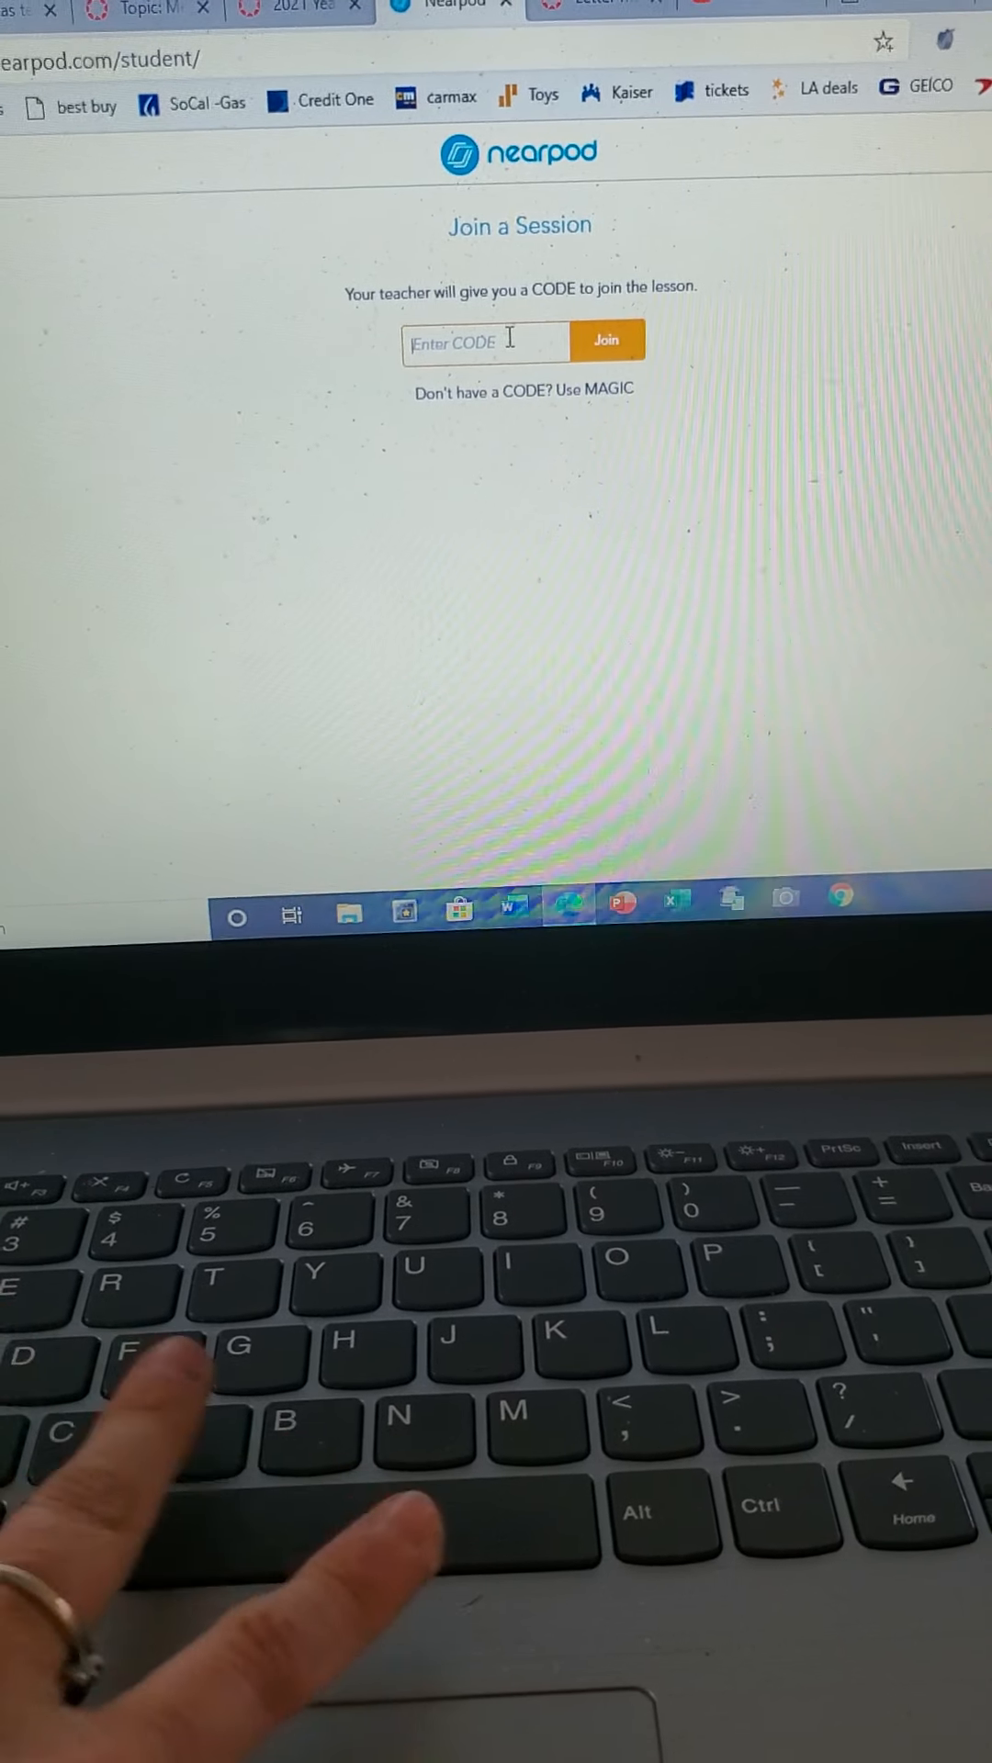
# Step: Enter lesson code YNWJM in Nearpod and join the session
pyautogui.write('YNWJM')
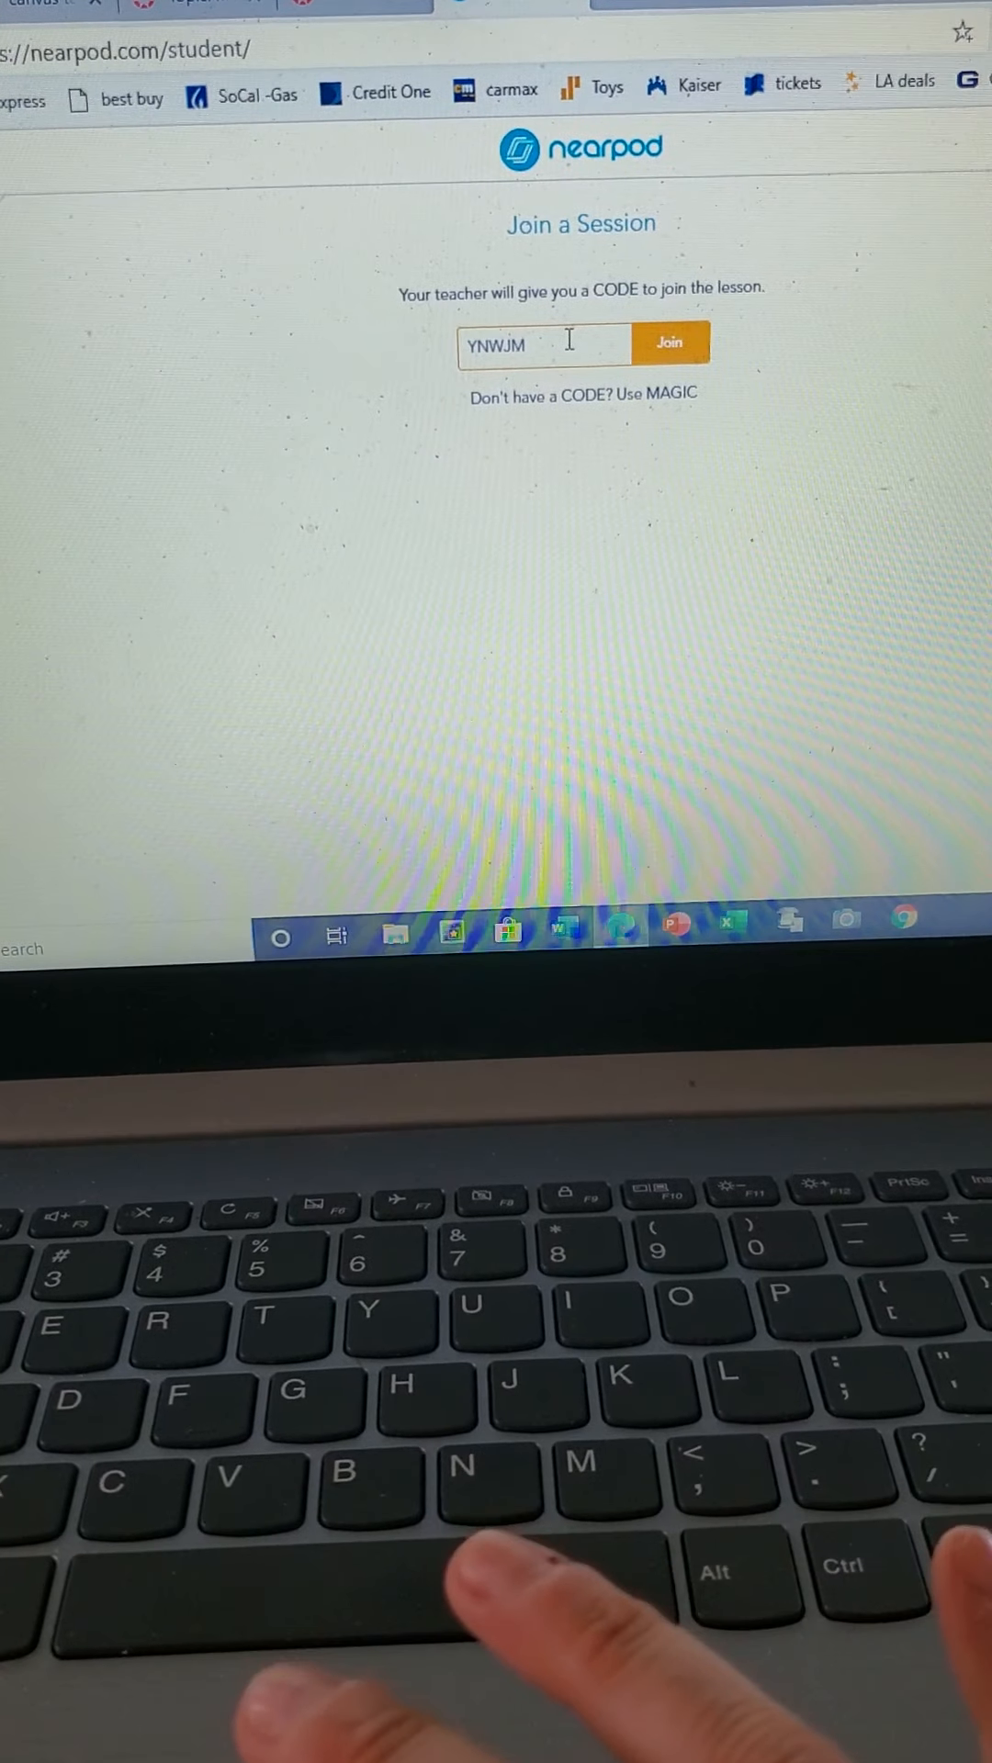
pyautogui.click(669, 342)
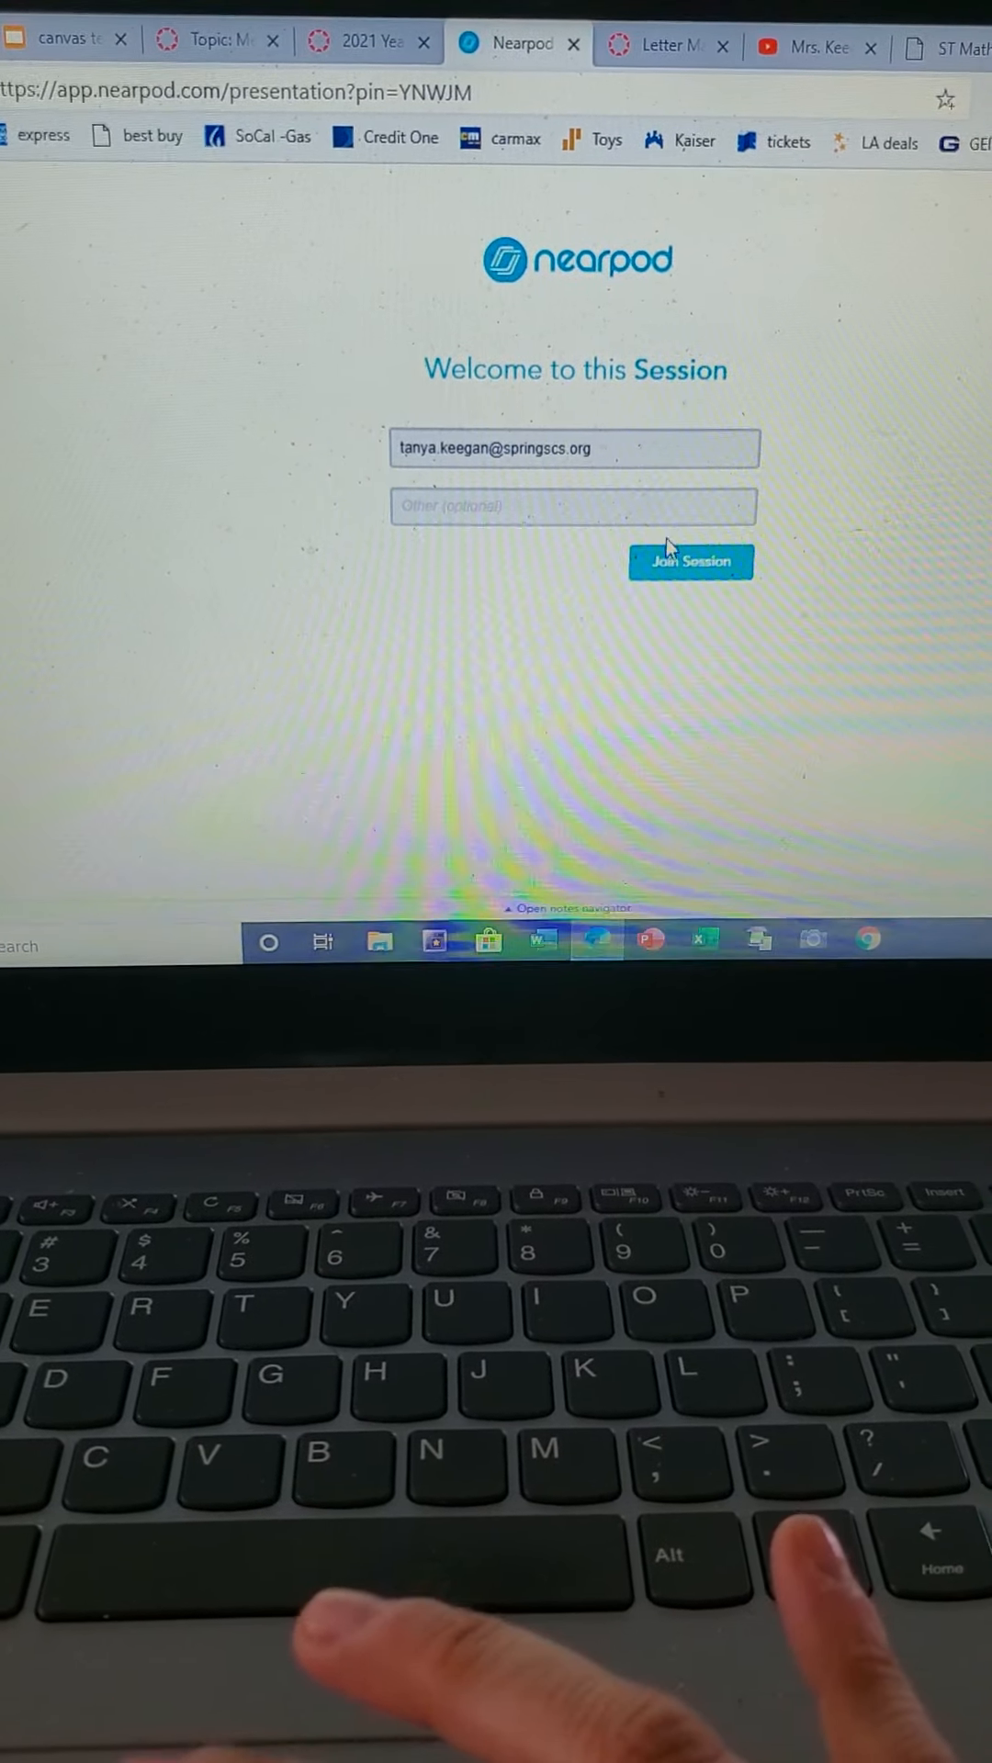
pyautogui.click(691, 561)
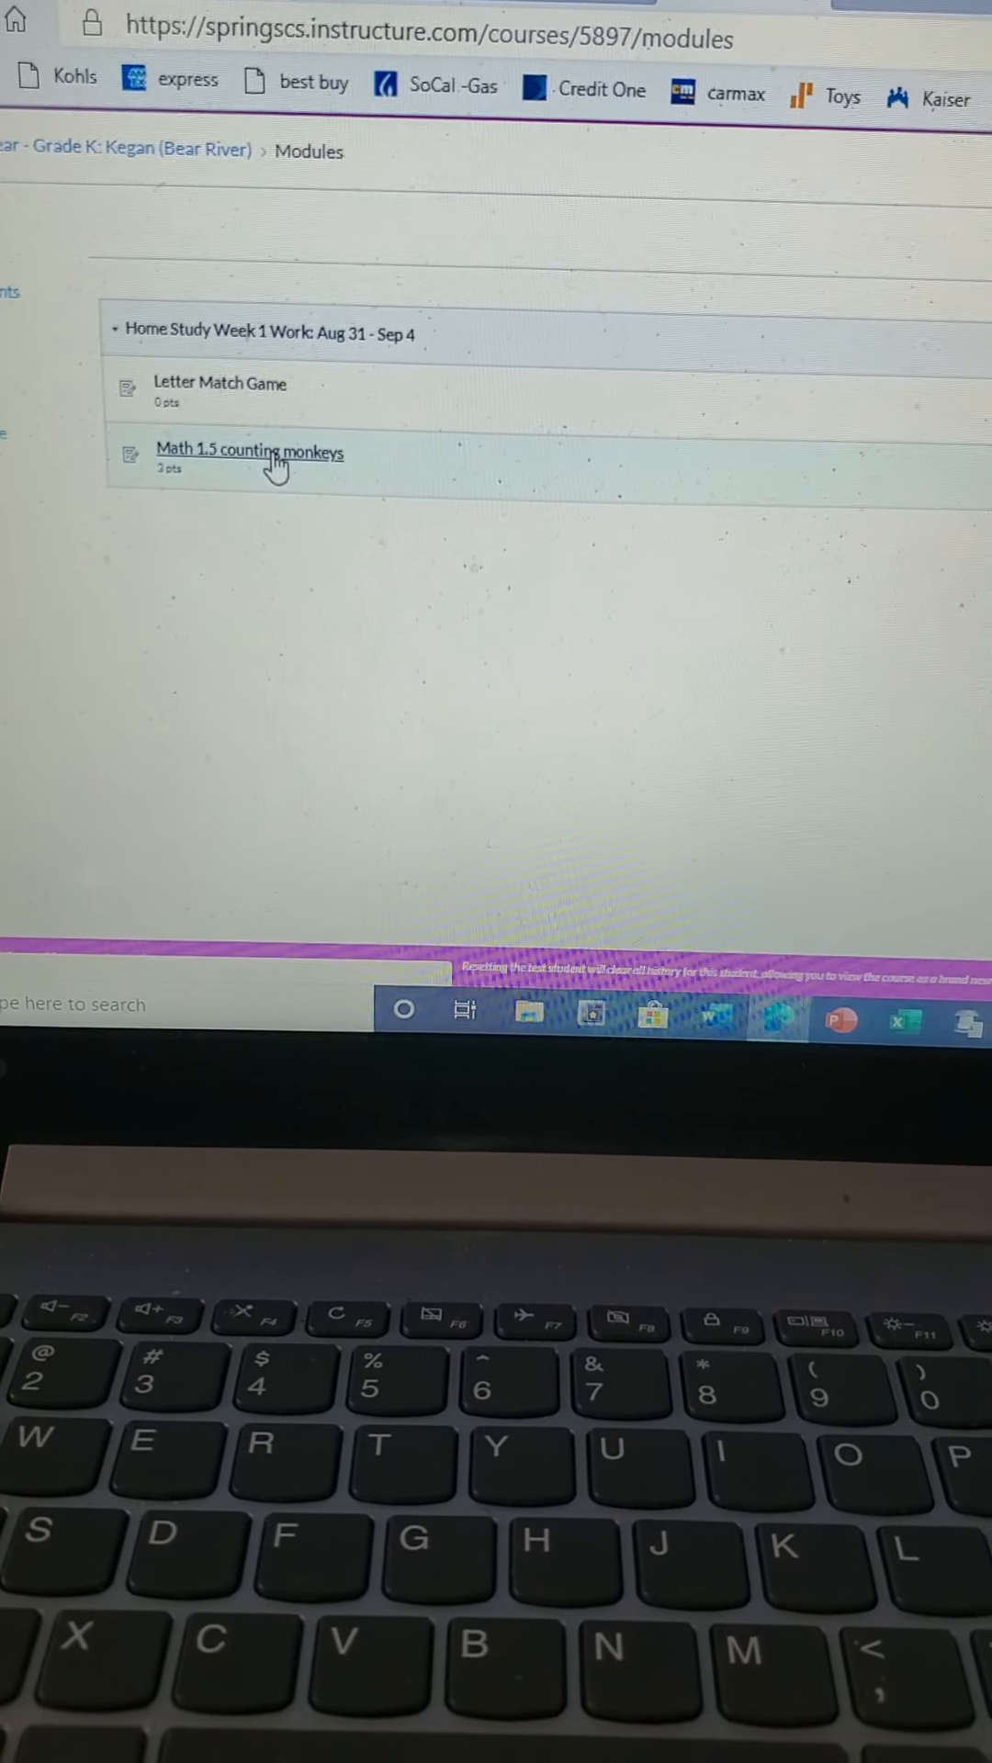
# Step: Open the Math 1.5 counting monkeys assignment on the Modules page
pyautogui.click(250, 451)
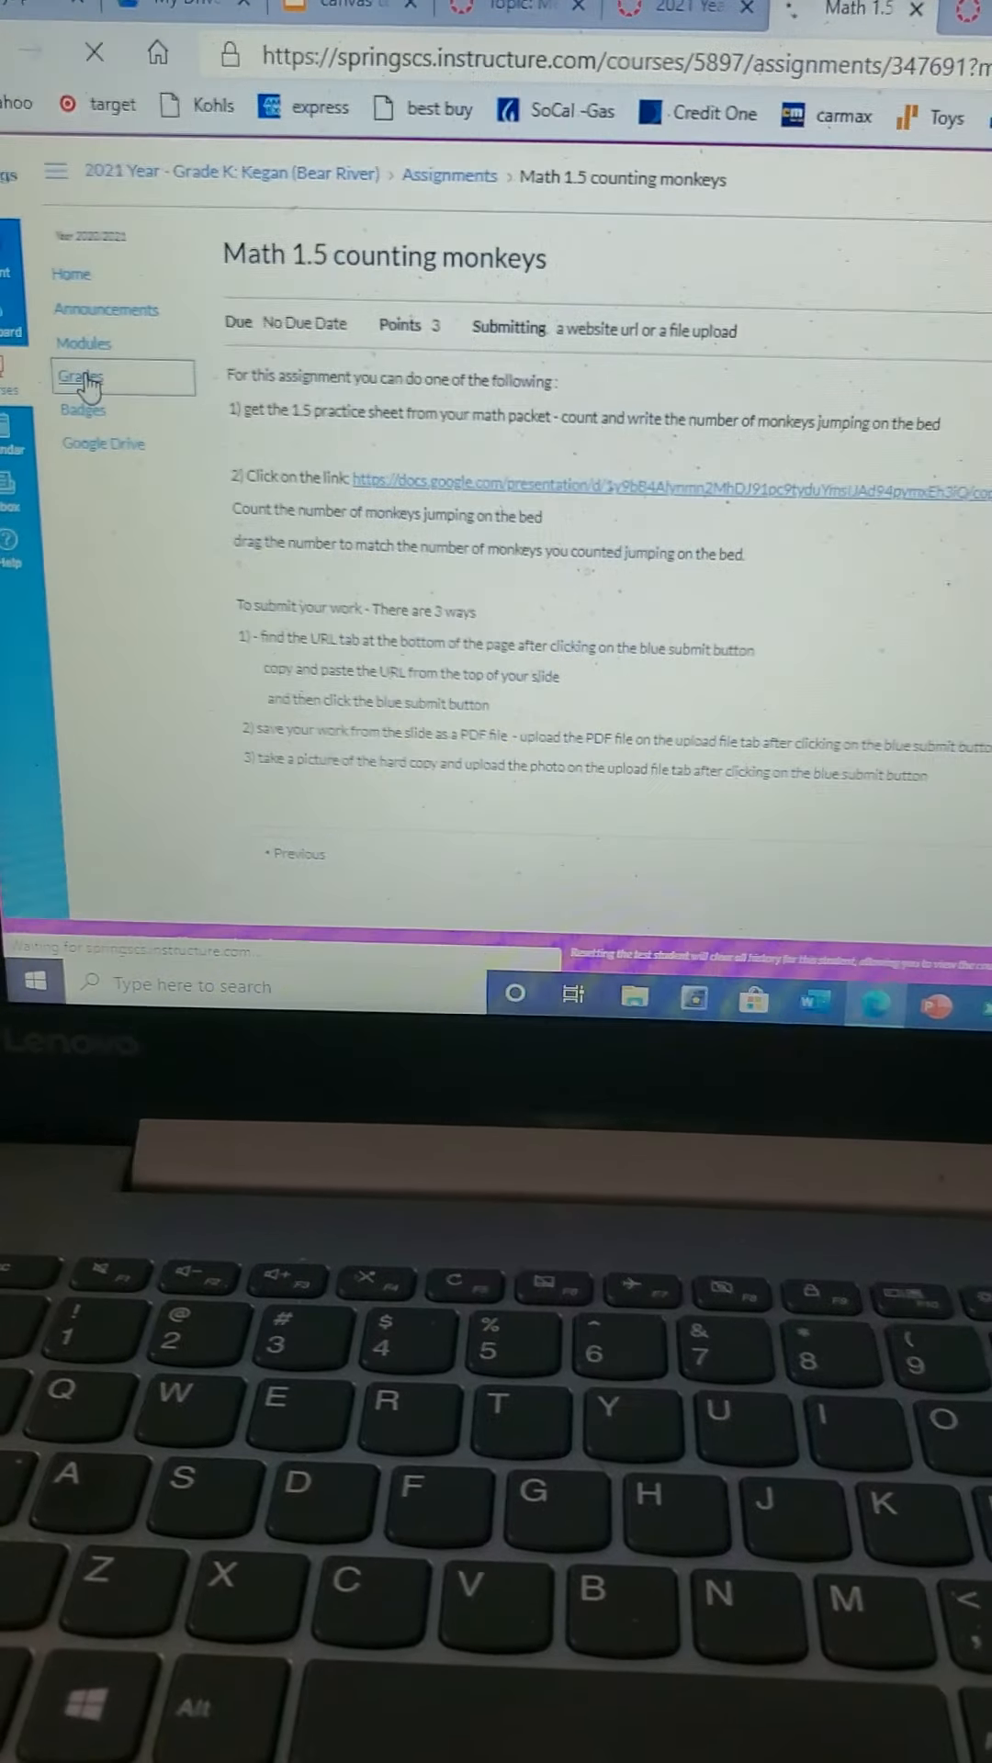
# Step: Open the Test Student grades page listing Letter Match Game and Math 1.5 counting monkeys
pyautogui.click(79, 376)
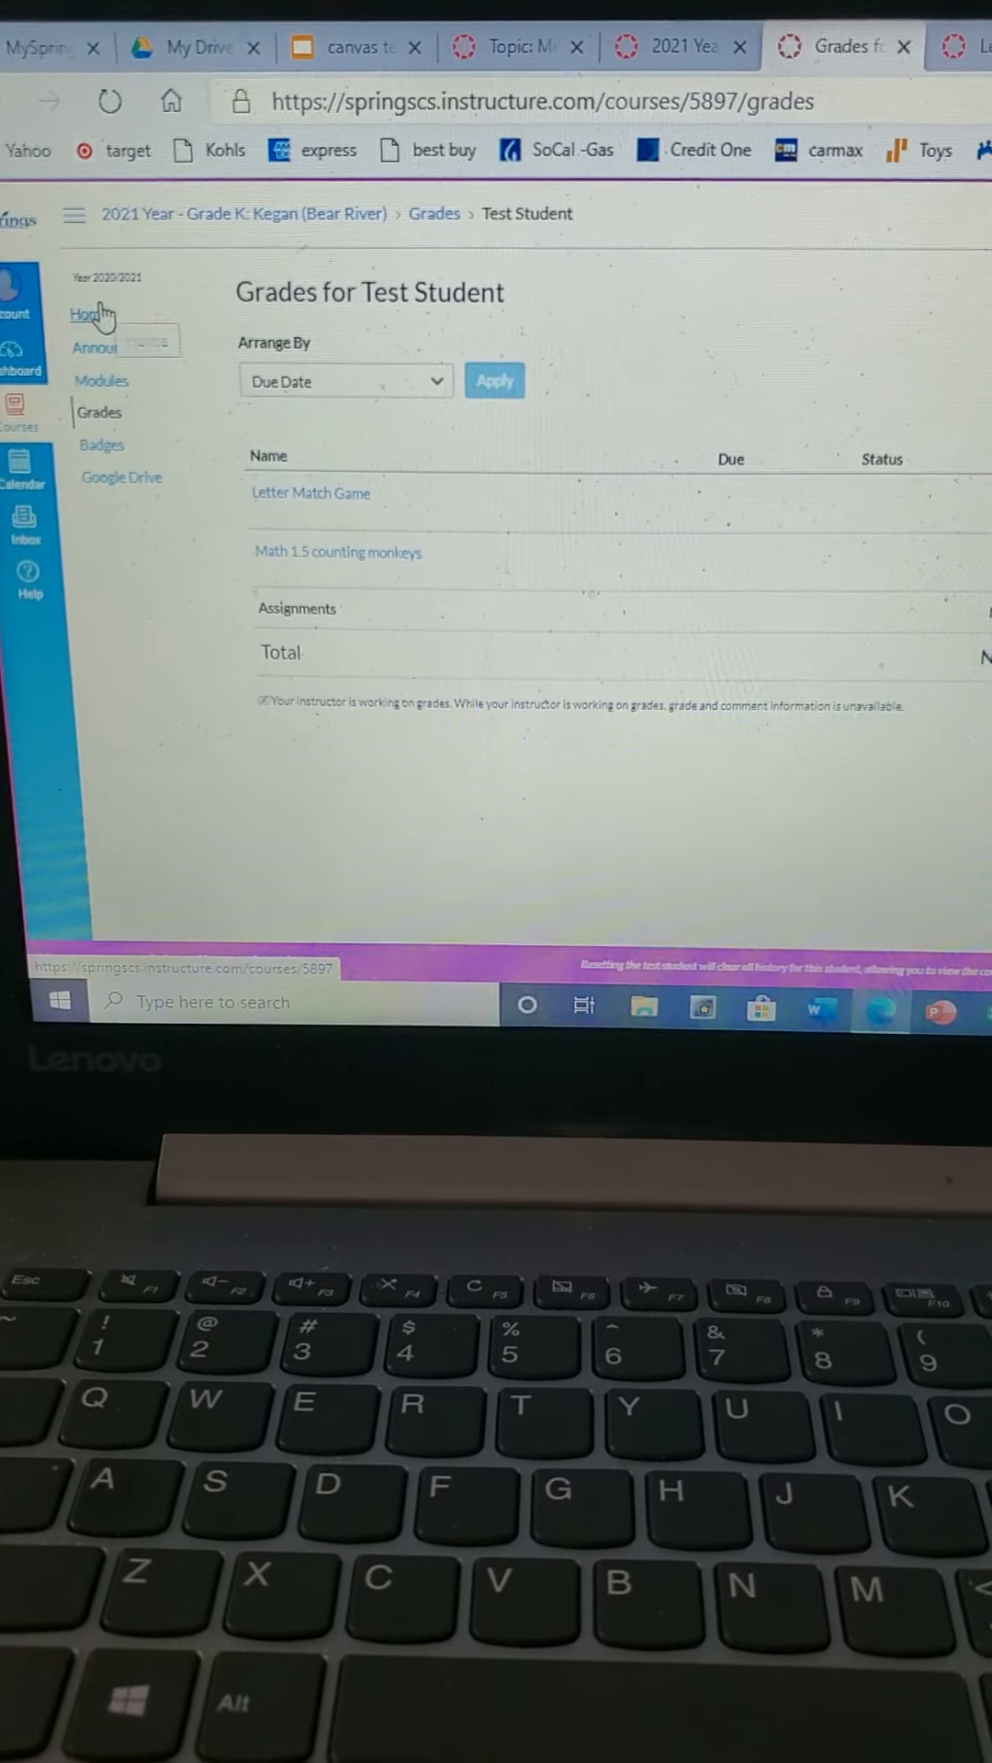
# Step: Go back to the course home page and scroll down to the Kinderland classroom banner
pyautogui.click(34, 314)
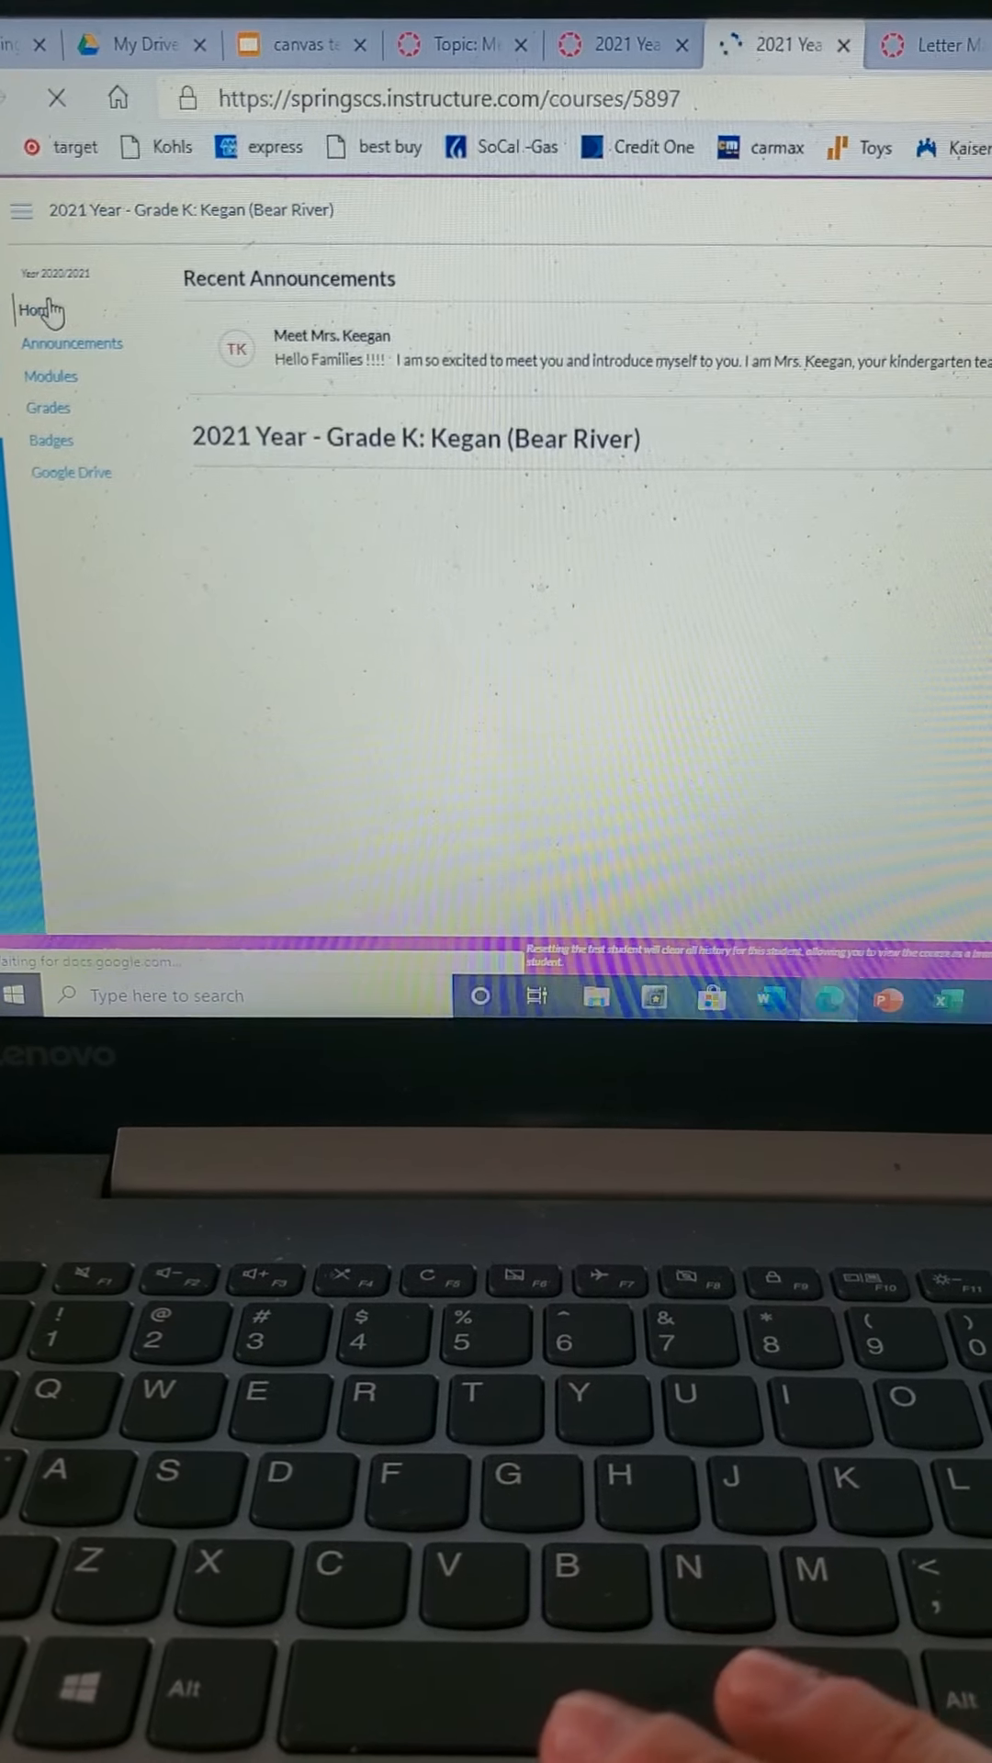
pyautogui.scroll(-3)
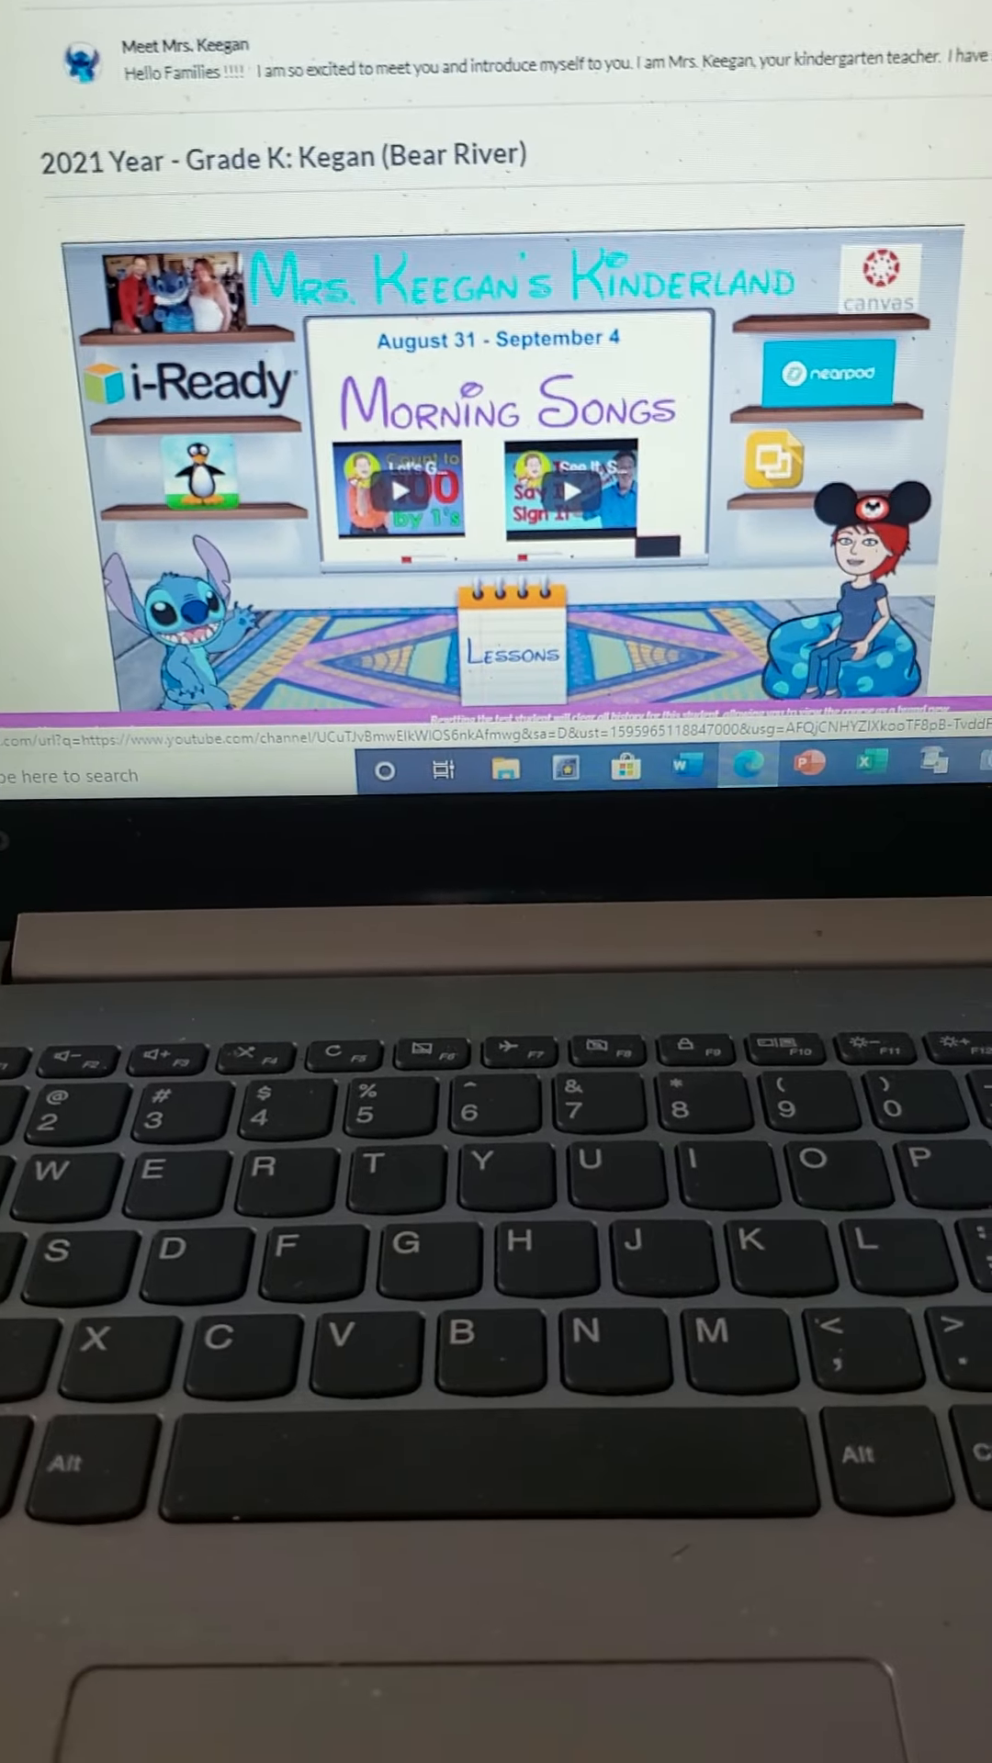
pyautogui.scroll(-3)
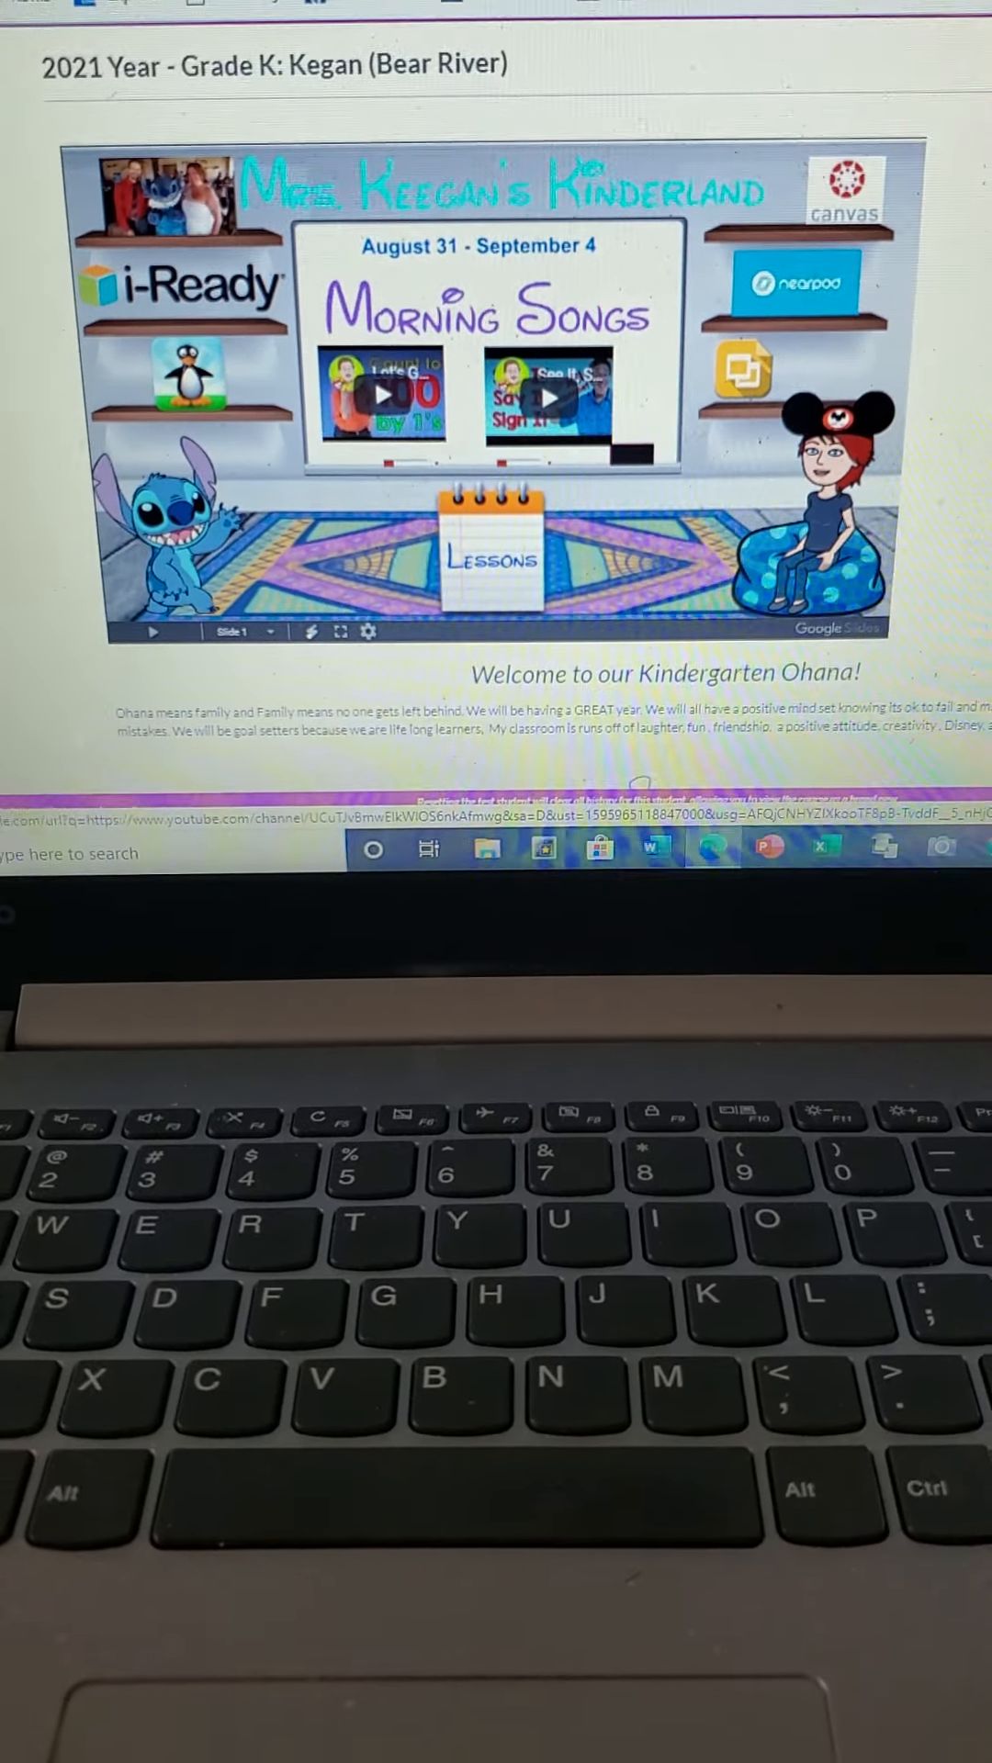